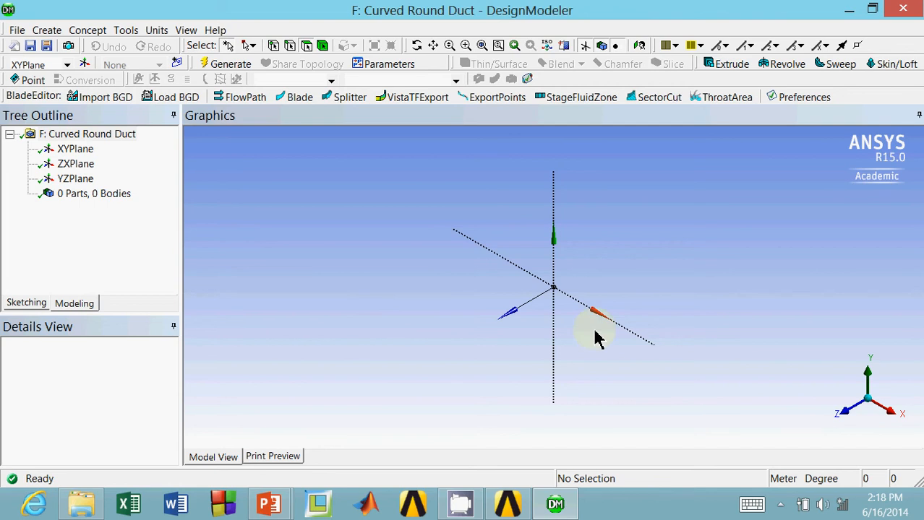
{"action": "mouse_move", "coordinate": [517, 373]}
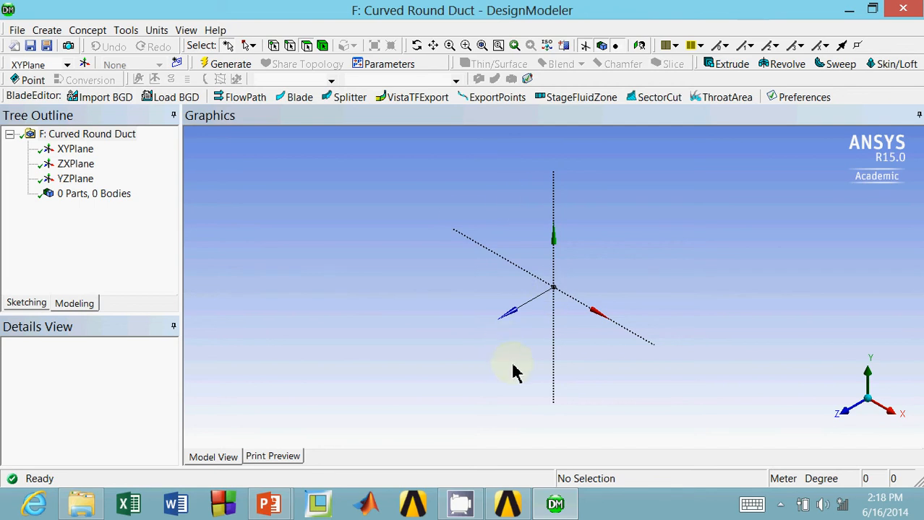
{"action": "mouse_move", "coordinate": [740, 460]}
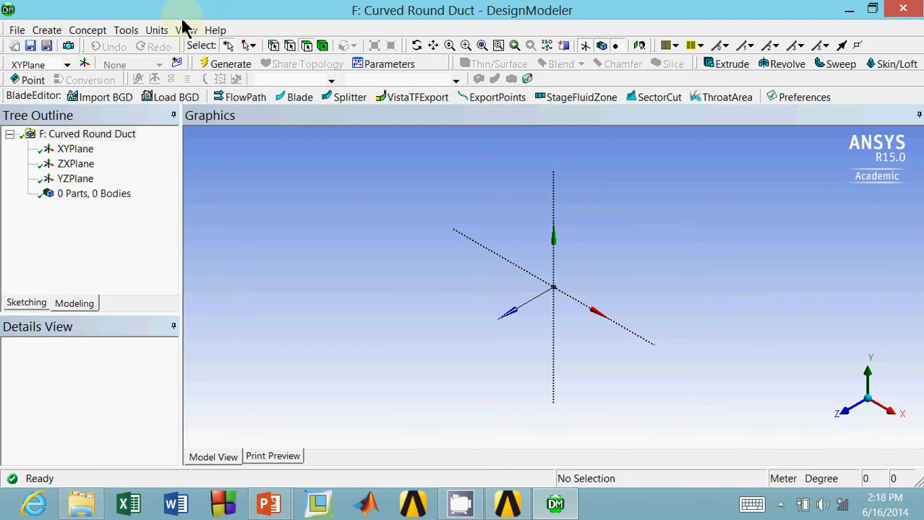
Step: Switch the model's length unit from meters to inches via the Units menu
{"action": "left_click", "coordinate": [156, 30]}
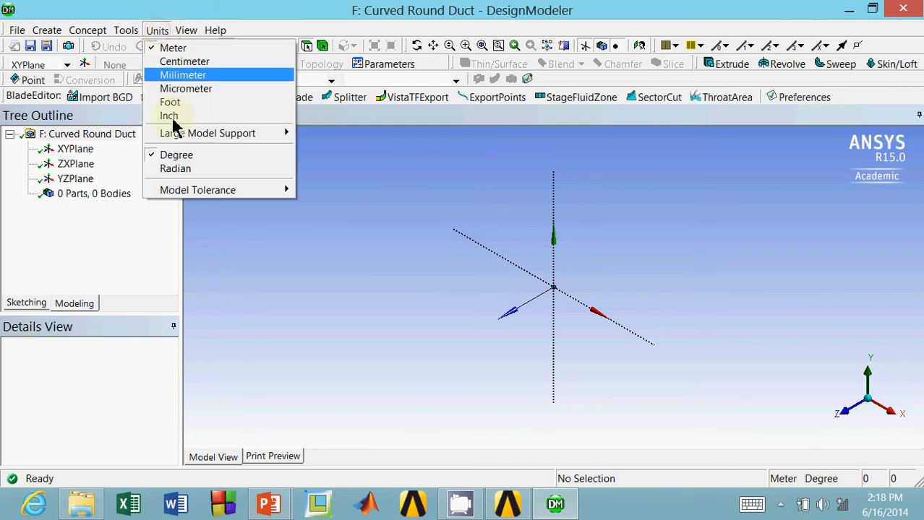
{"action": "left_click", "coordinate": [168, 116]}
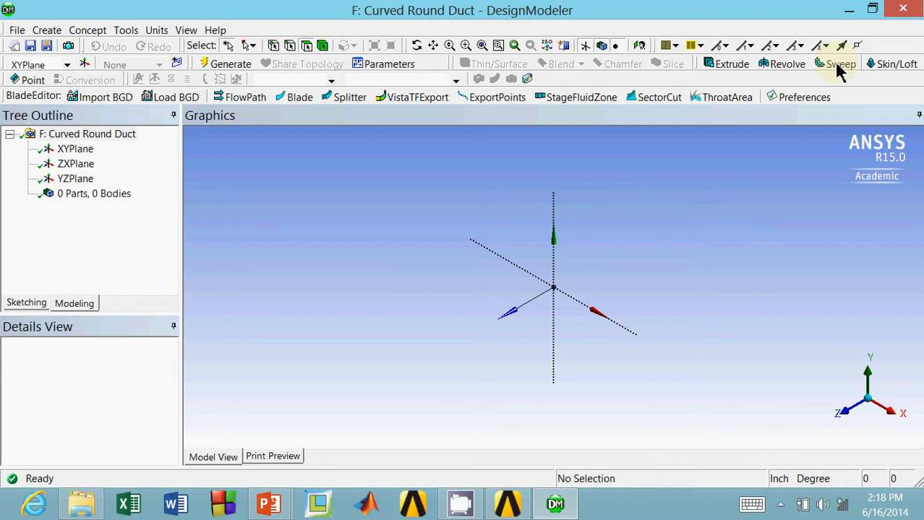
{"action": "left_click", "coordinate": [839, 63]}
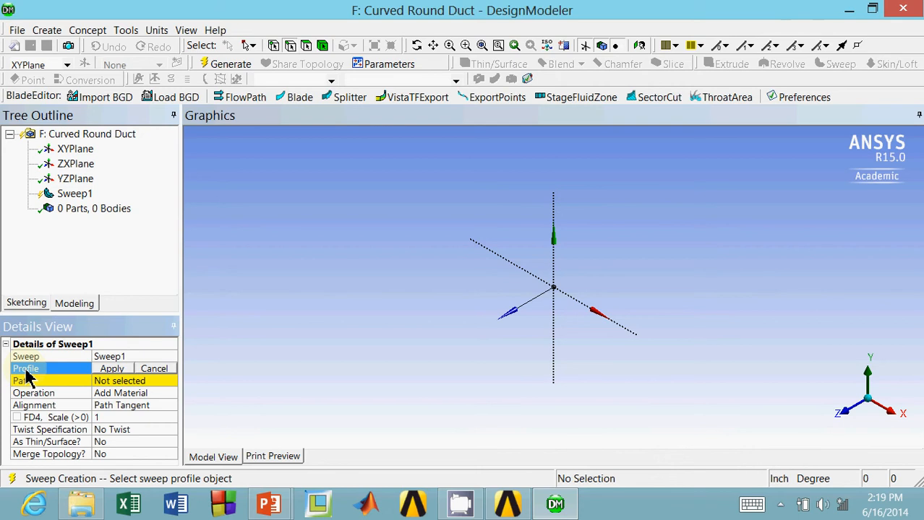
{"action": "left_click", "coordinate": [26, 368]}
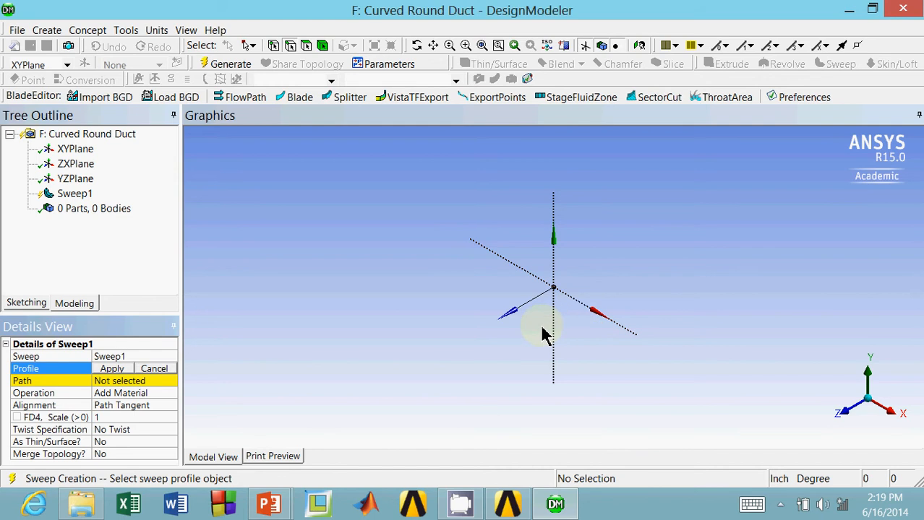
{"action": "mouse_move", "coordinate": [566, 339]}
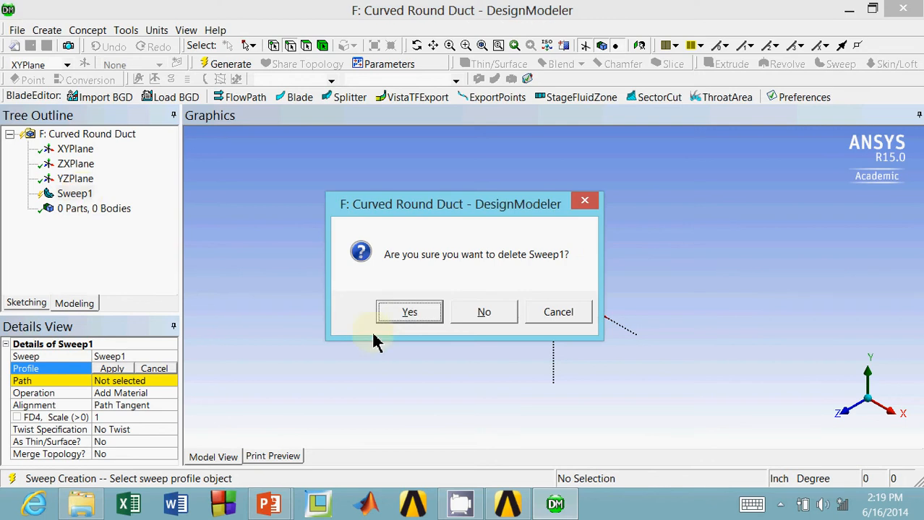
{"action": "left_click", "coordinate": [409, 312]}
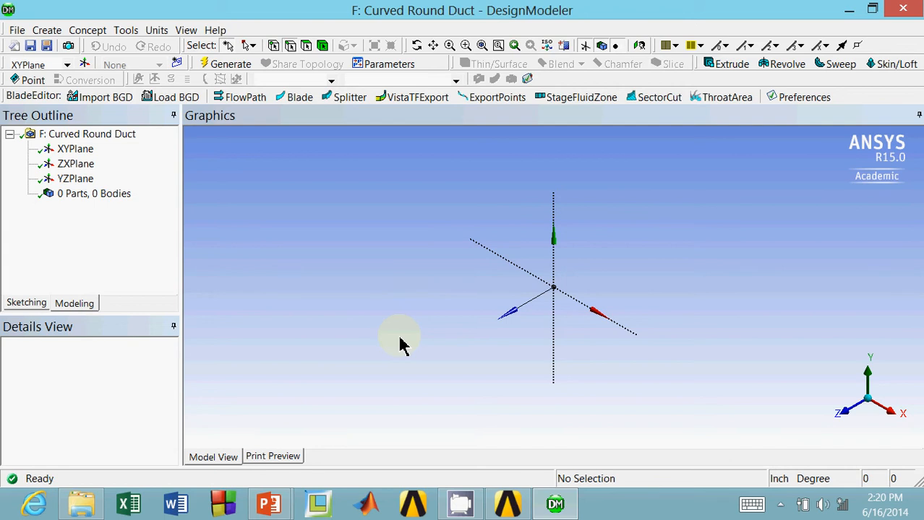
{"action": "mouse_move", "coordinate": [426, 296]}
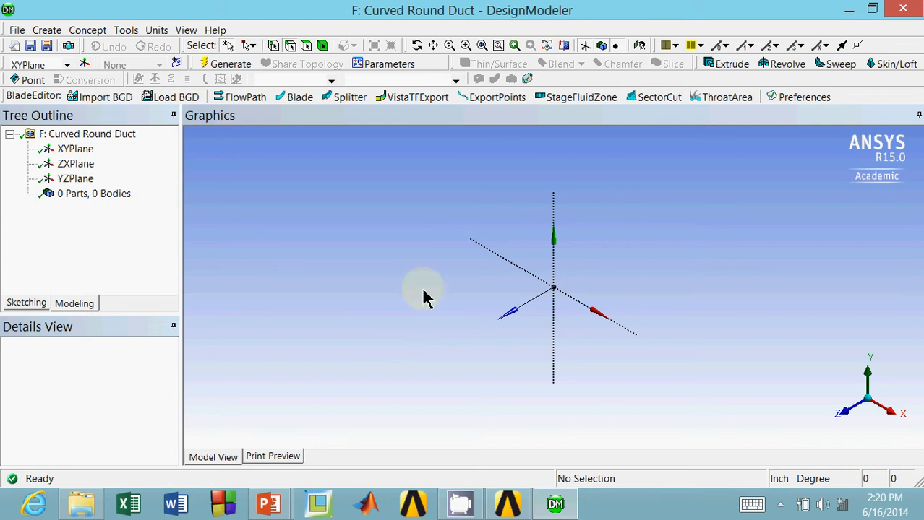
{"action": "mouse_move", "coordinate": [205, 272]}
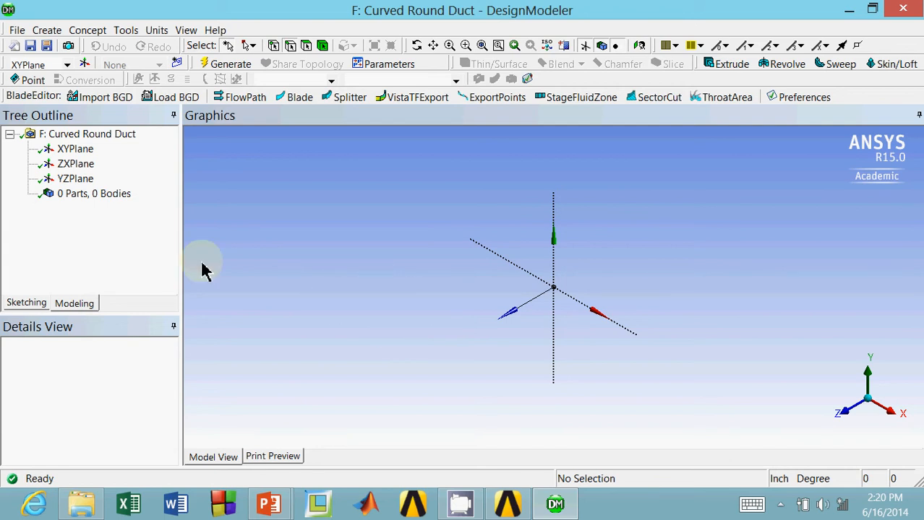
Step: Select the XYPlane in the Tree Outline as the sketching plane
{"action": "left_click", "coordinate": [75, 149]}
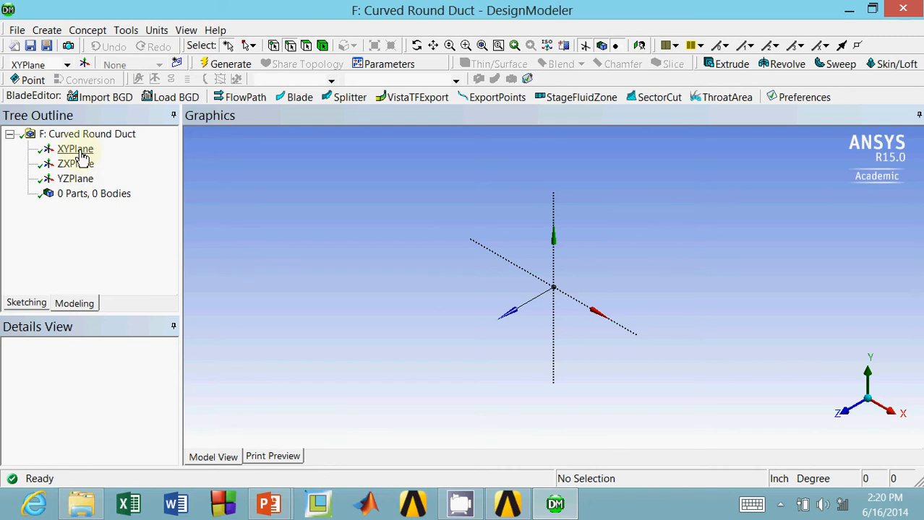
{"action": "left_click", "coordinate": [75, 149]}
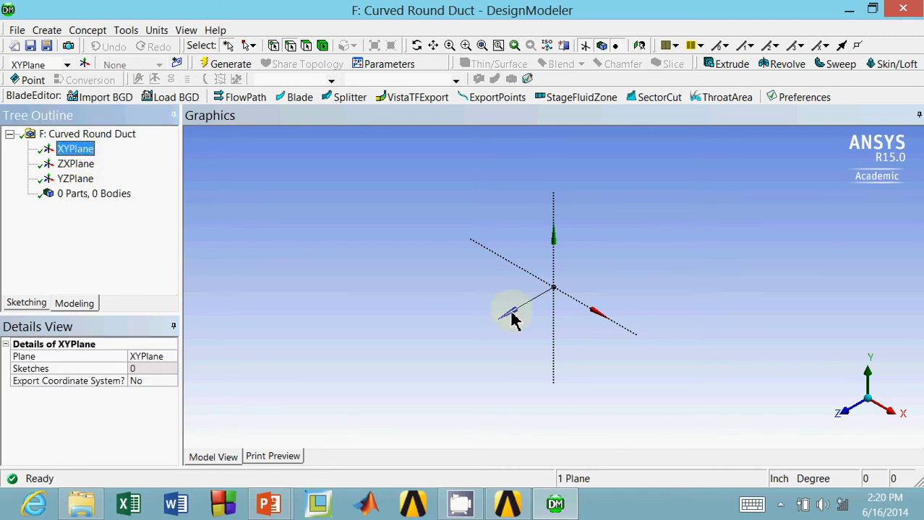
{"action": "mouse_move", "coordinate": [552, 354]}
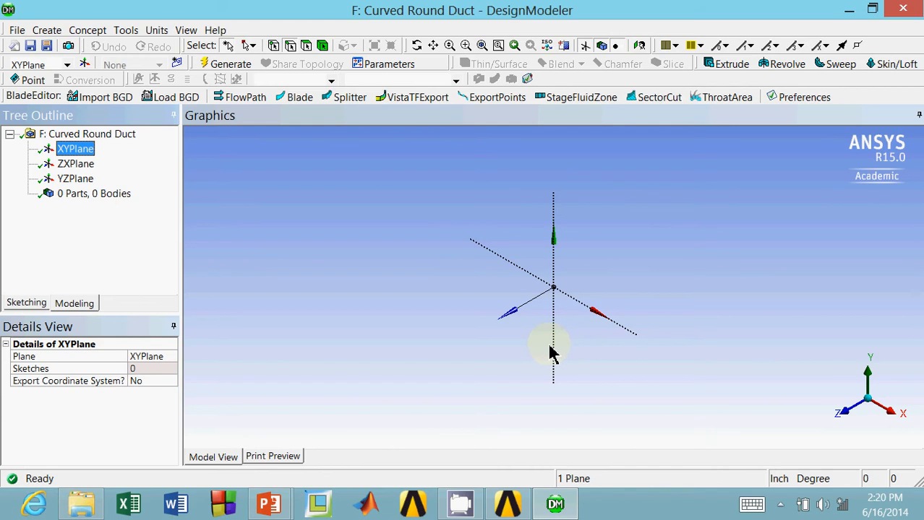
{"action": "mouse_move", "coordinate": [562, 360]}
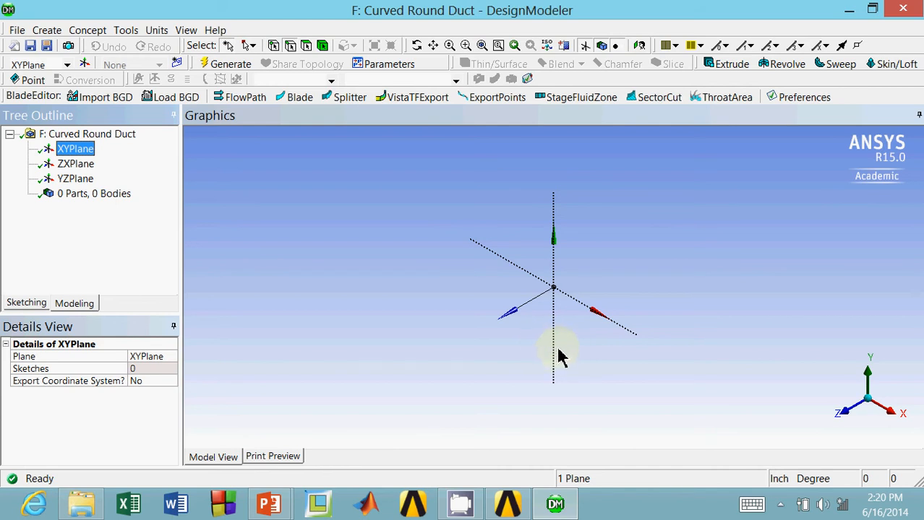
{"action": "mouse_move", "coordinate": [506, 332]}
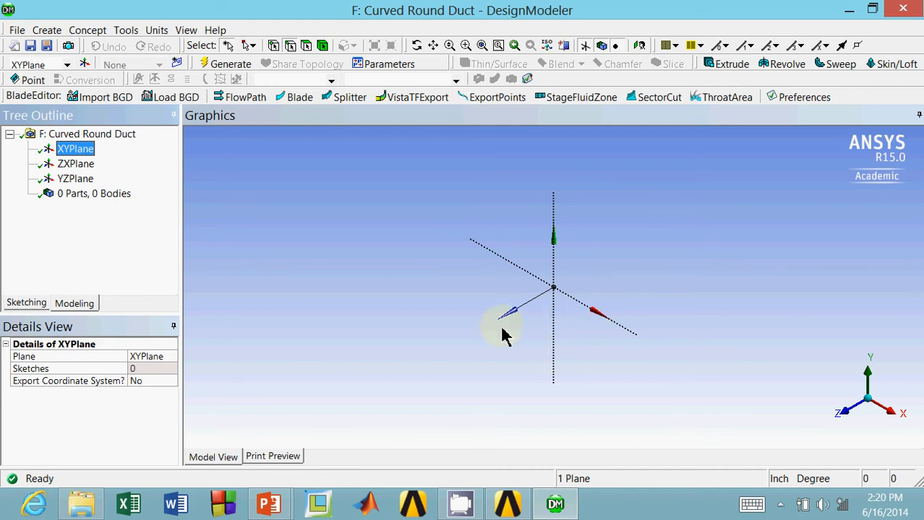
{"action": "mouse_move", "coordinate": [361, 278]}
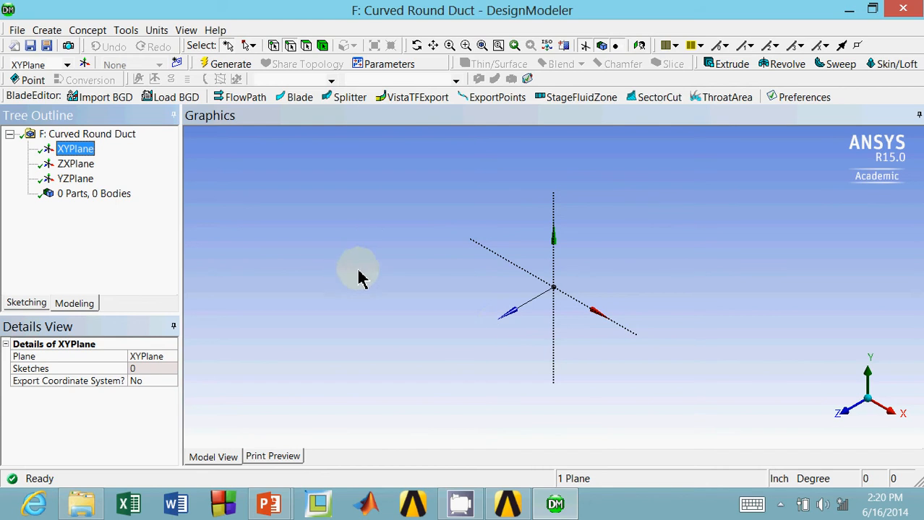
{"action": "mouse_move", "coordinate": [552, 441]}
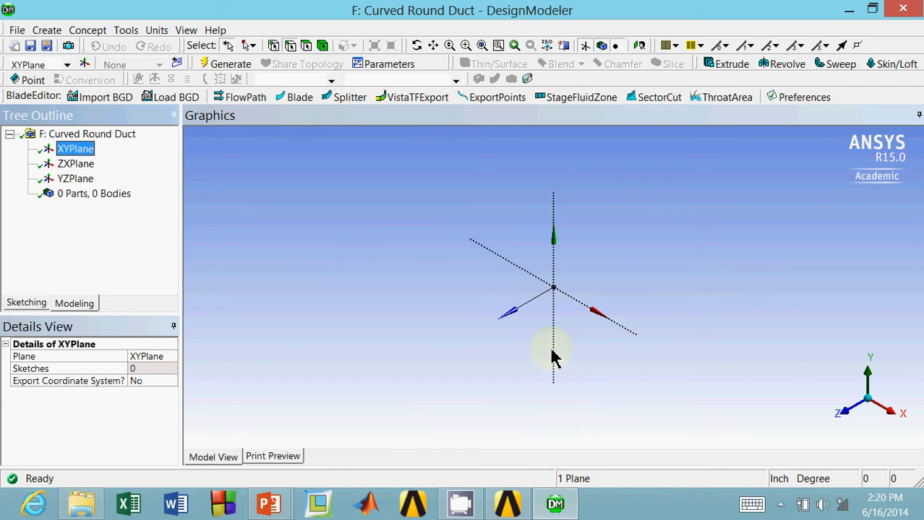
{"action": "mouse_move", "coordinate": [595, 321]}
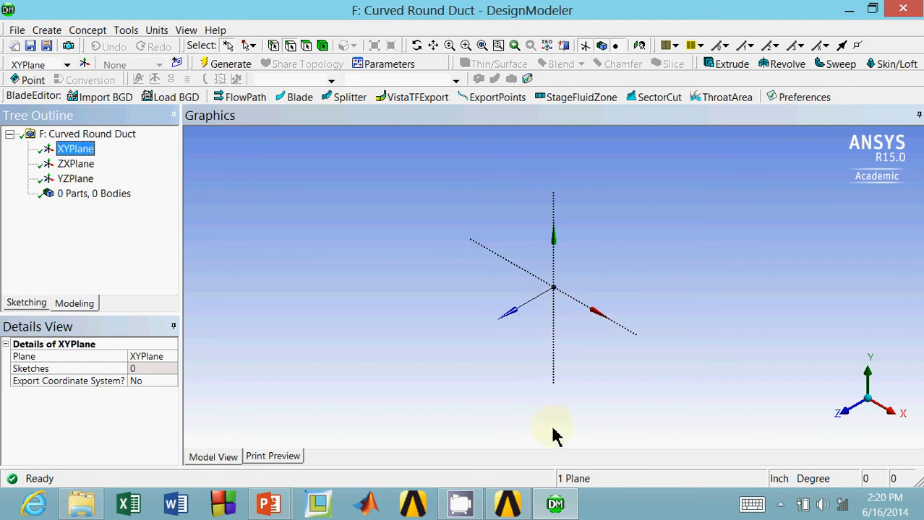
{"action": "mouse_move", "coordinate": [556, 340]}
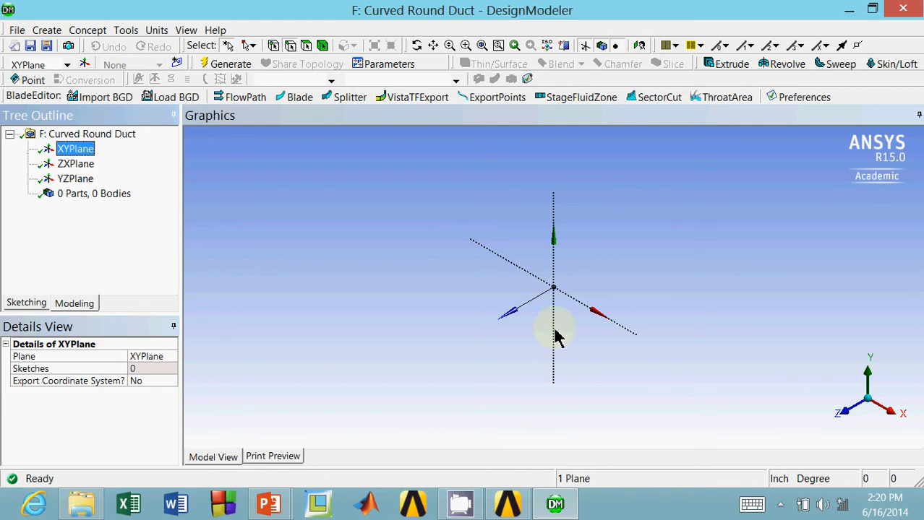
{"action": "mouse_move", "coordinate": [567, 321]}
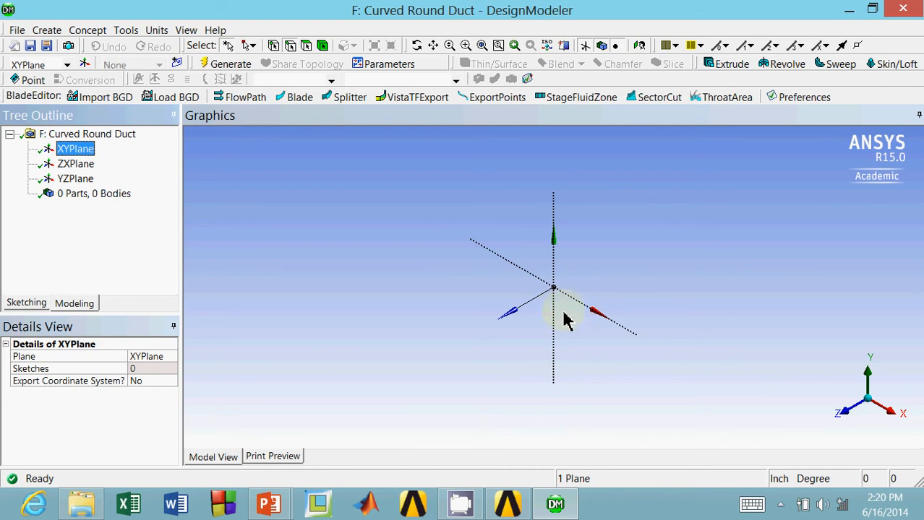
{"action": "mouse_move", "coordinate": [321, 283]}
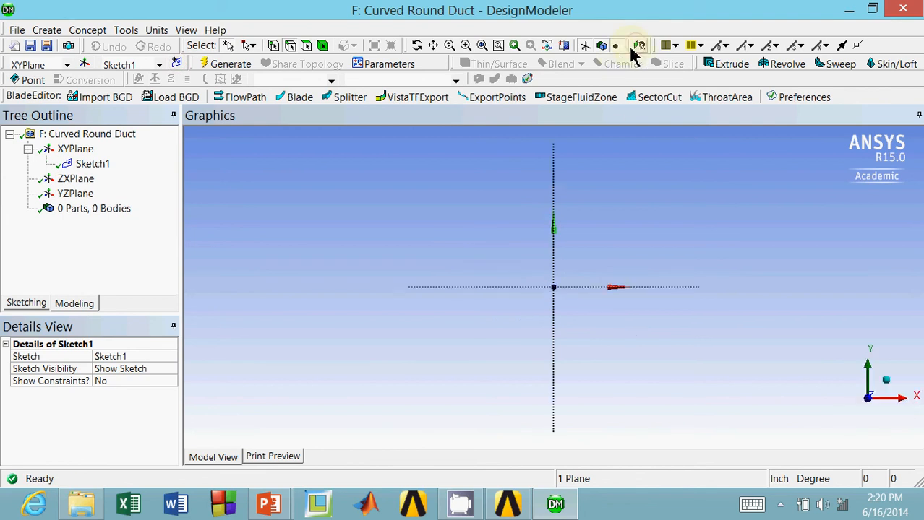
Step: Make Sketch1 active with the Line drawing tool ready
{"action": "left_click", "coordinate": [93, 163]}
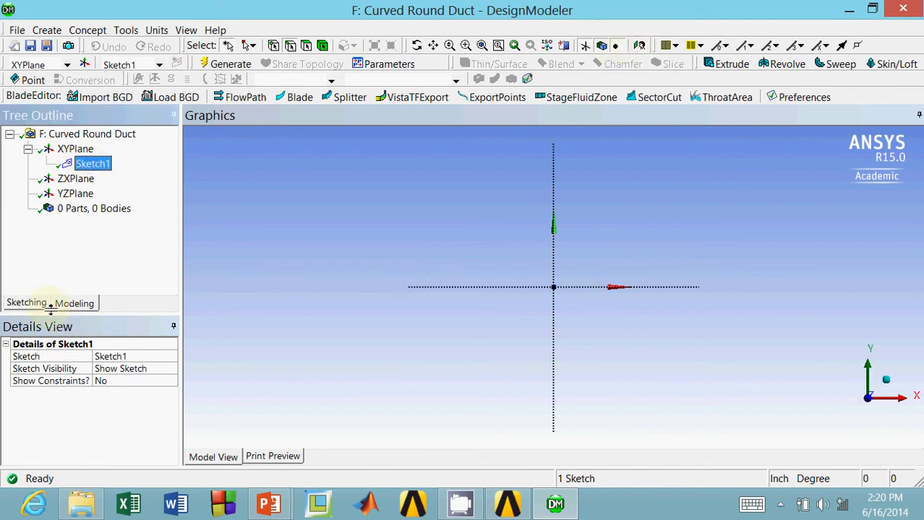
{"action": "left_click", "coordinate": [26, 303]}
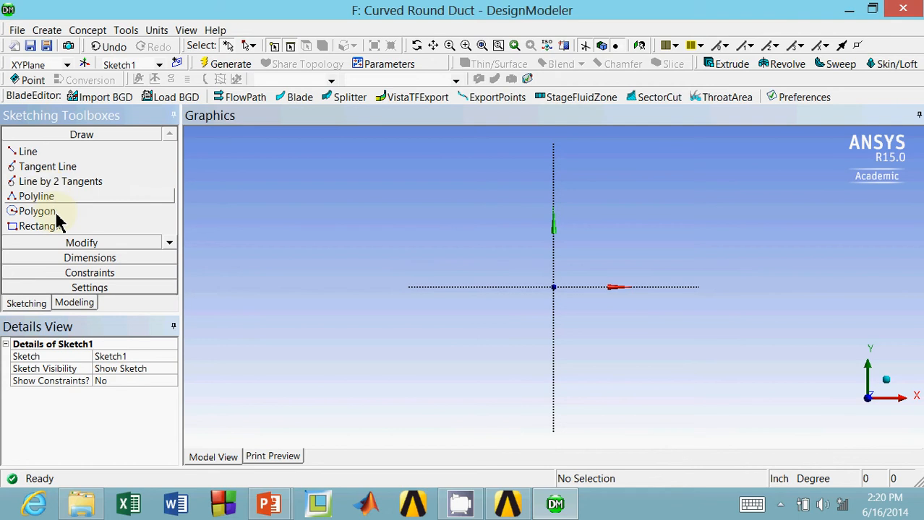
{"action": "left_click", "coordinate": [28, 152]}
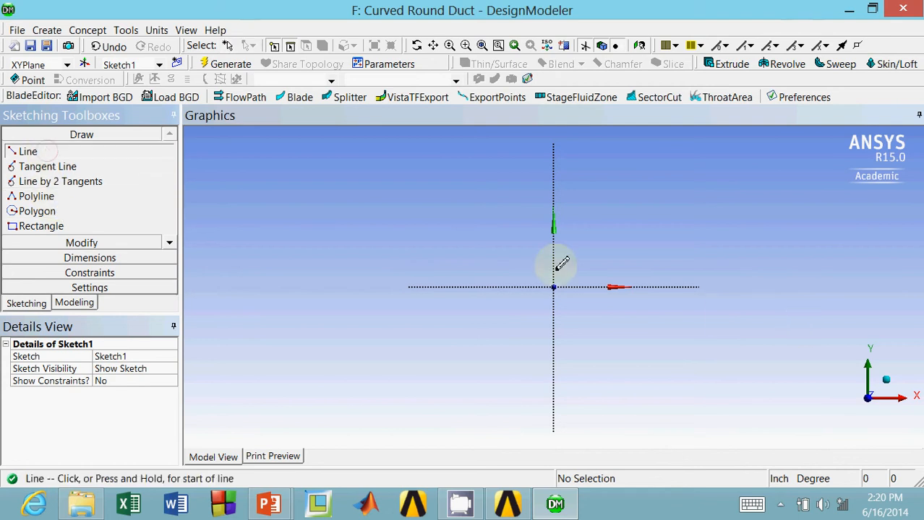
{"action": "mouse_move", "coordinate": [555, 286]}
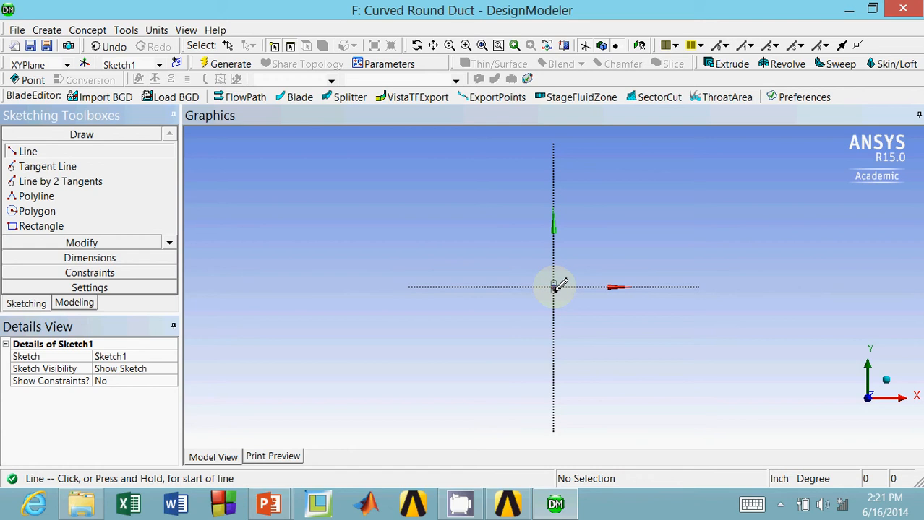
Step: Draw a vertical line up from the origin, then a horizontal line to the right
{"action": "left_click", "coordinate": [554, 288]}
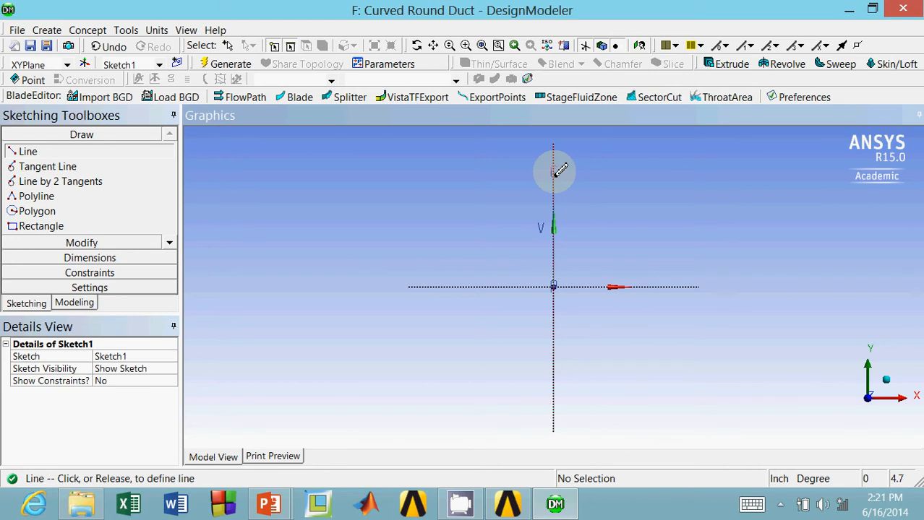
{"action": "left_click", "coordinate": [552, 216]}
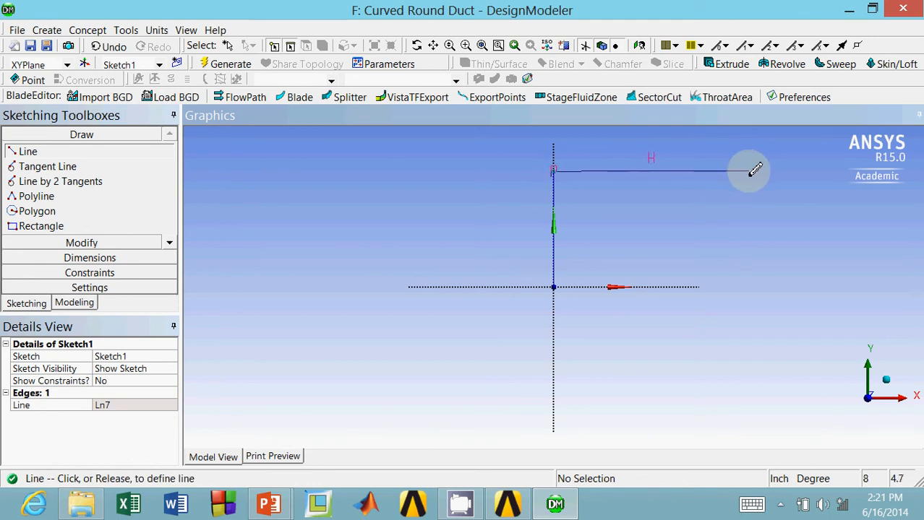
{"action": "left_click", "coordinate": [749, 170]}
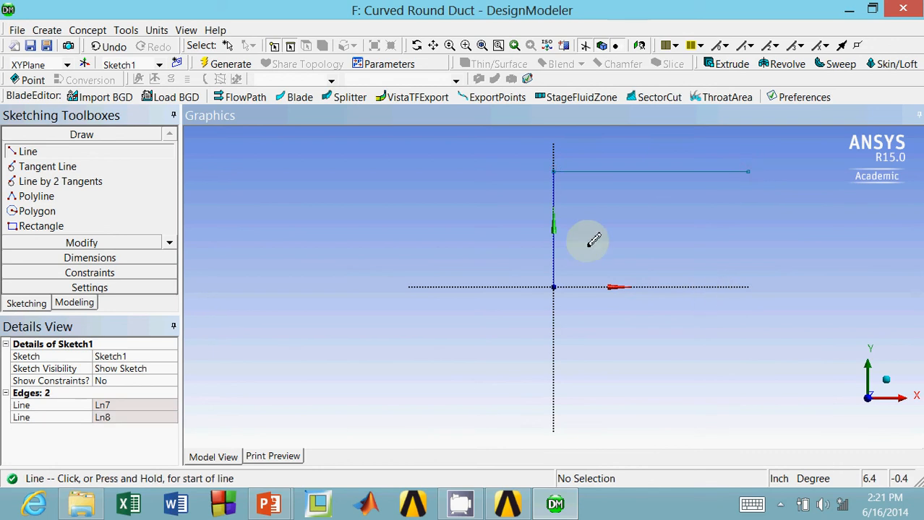
{"action": "mouse_move", "coordinate": [251, 274]}
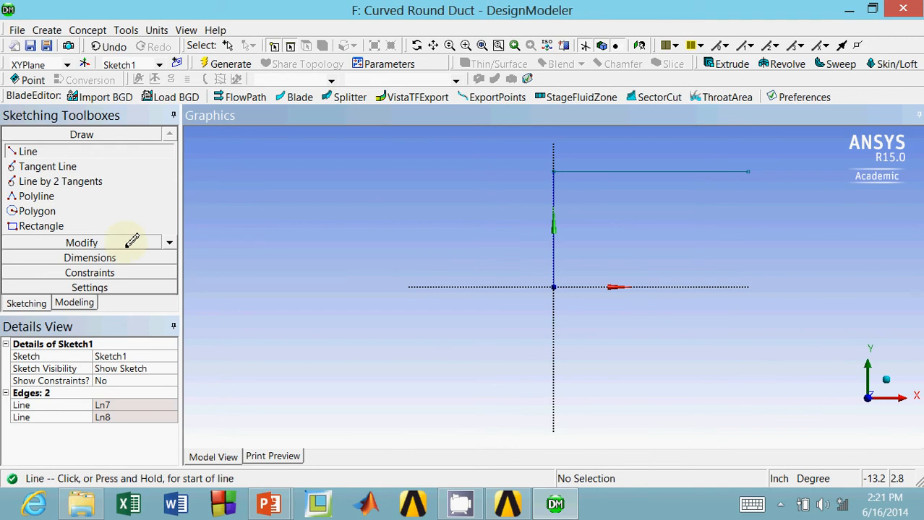
Step: Fillet the corner between the two lines with a 0.3 in radius arc
{"action": "left_click", "coordinate": [81, 243]}
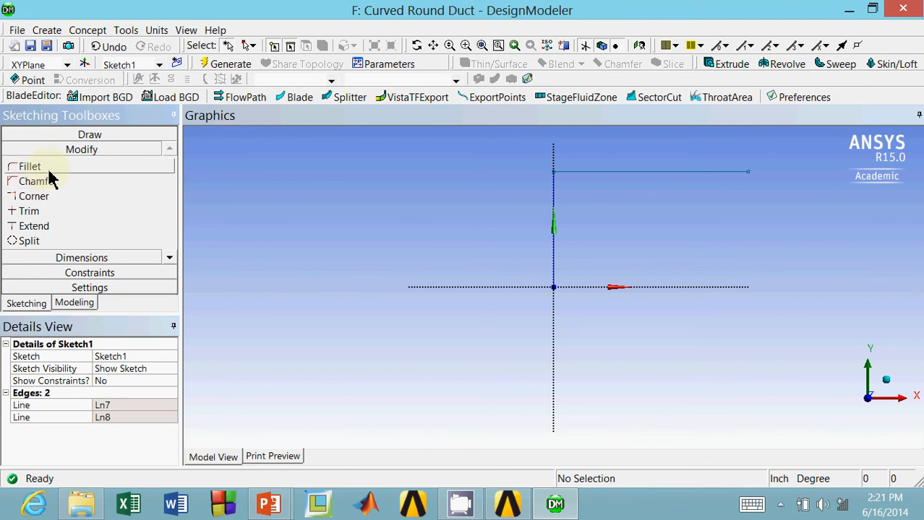
{"action": "left_click", "coordinate": [29, 166]}
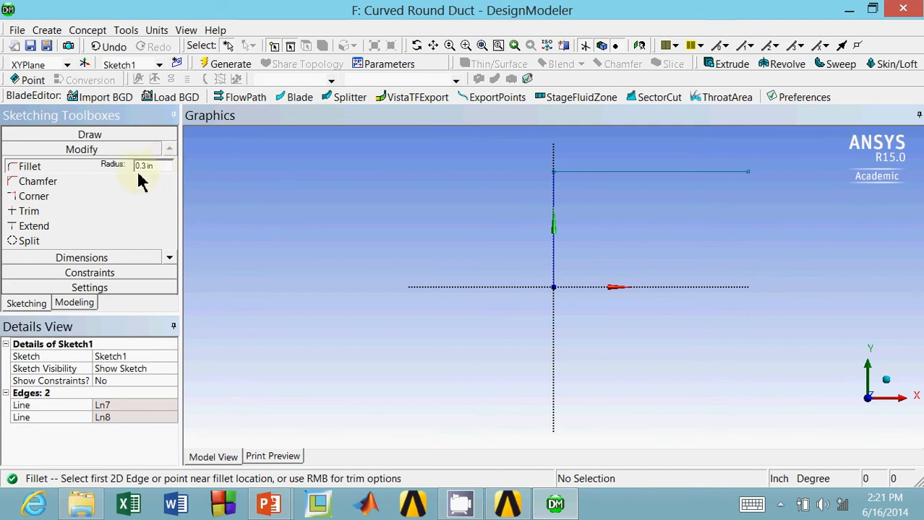
{"action": "mouse_move", "coordinate": [219, 282]}
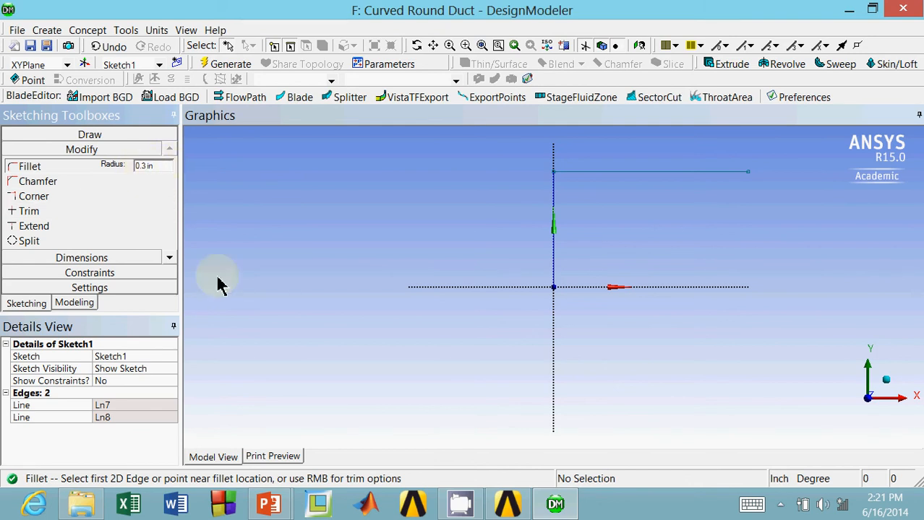
{"action": "mouse_move", "coordinate": [229, 325]}
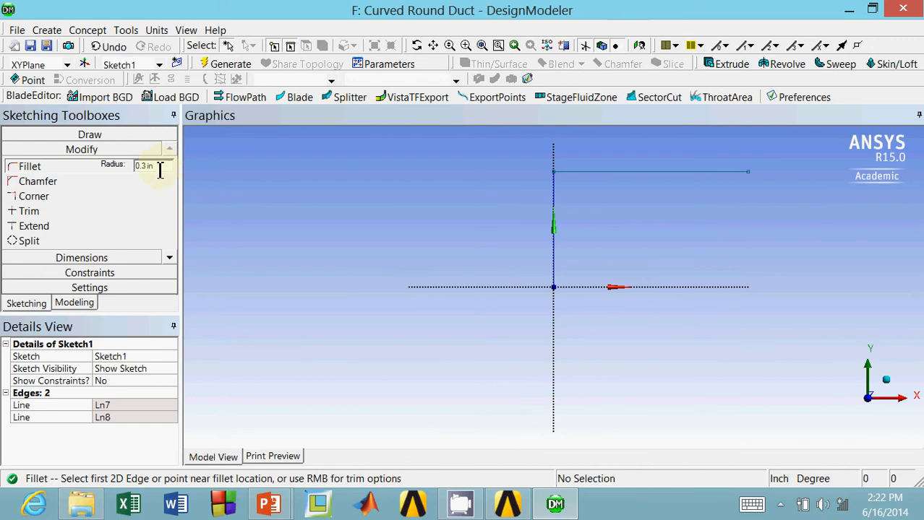
{"action": "mouse_move", "coordinate": [123, 234]}
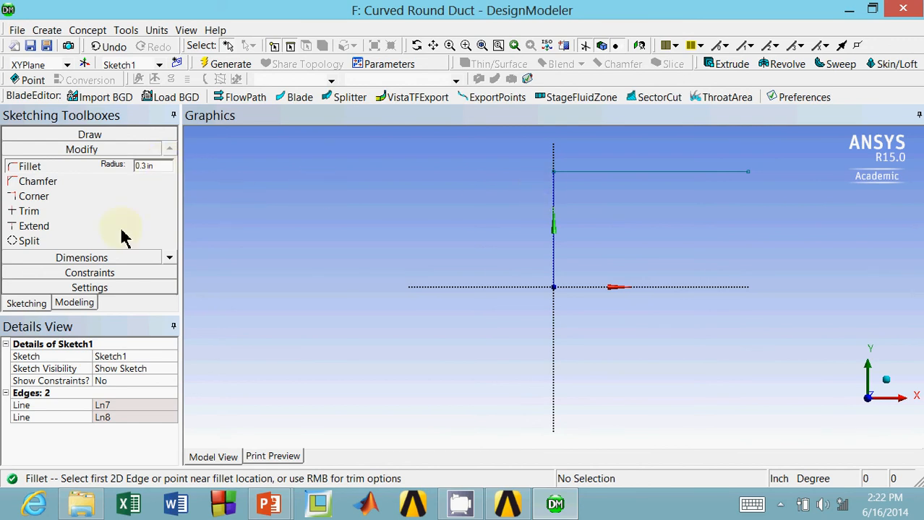
{"action": "left_click", "coordinate": [151, 166]}
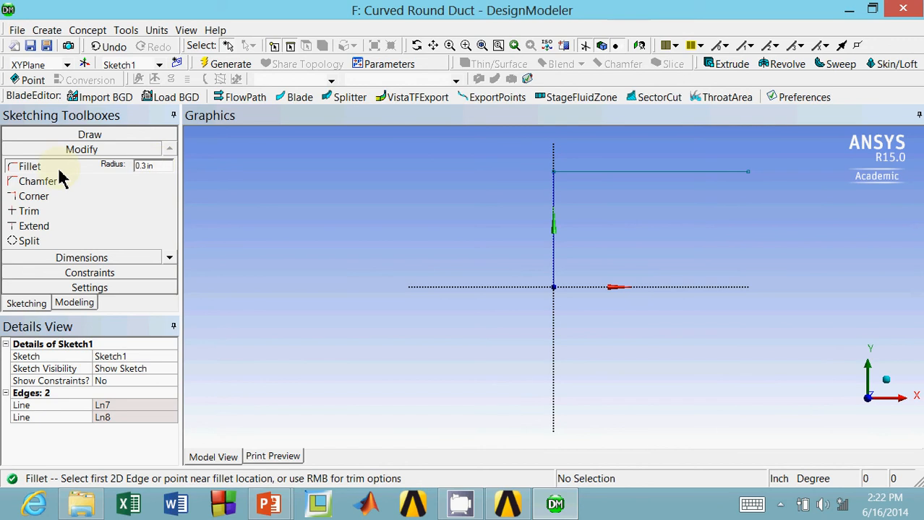
{"action": "mouse_move", "coordinate": [369, 243]}
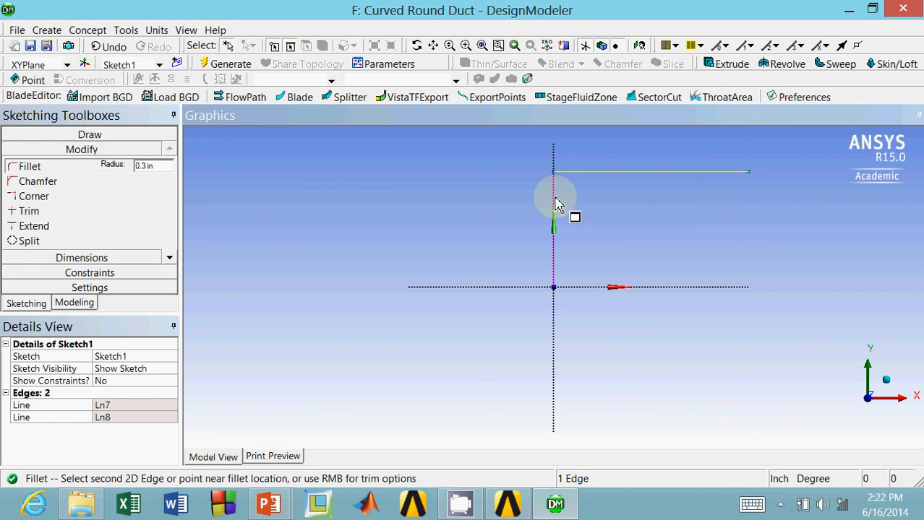
{"action": "left_click", "coordinate": [557, 195]}
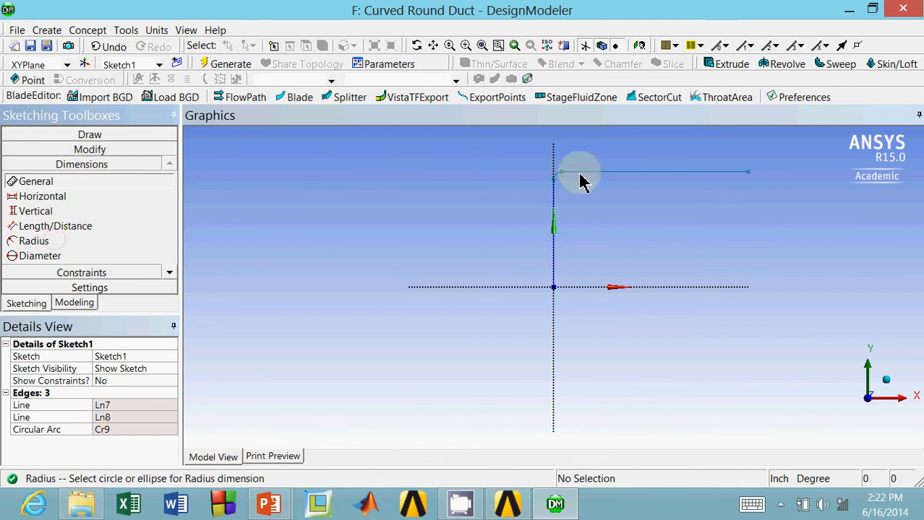
{"action": "mouse_move", "coordinate": [562, 185]}
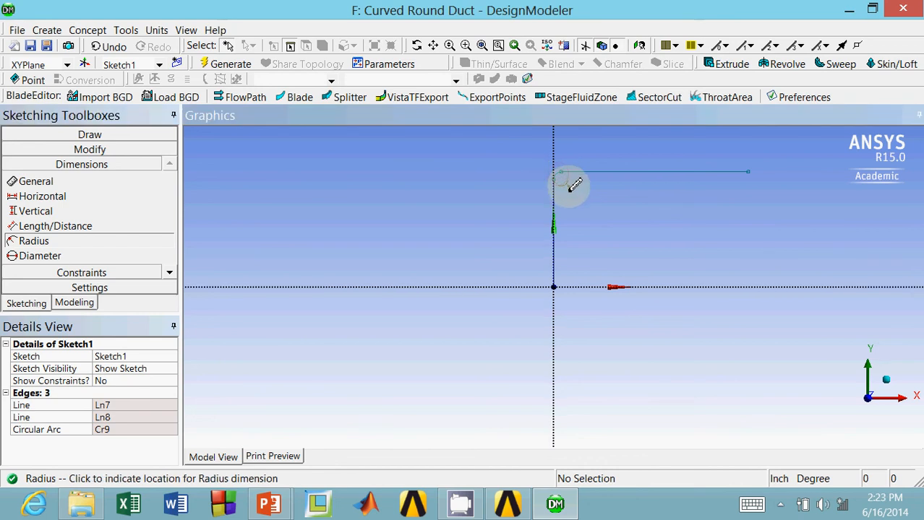
{"action": "mouse_move", "coordinate": [552, 171]}
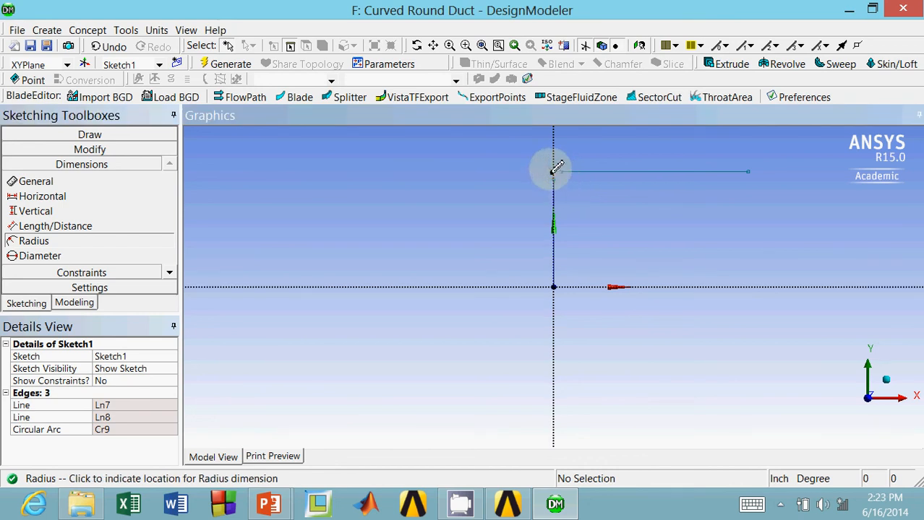
Step: Dimension the bend arc radius R1 at 15 in and the straight legs at 10 in
{"action": "left_click", "coordinate": [552, 170]}
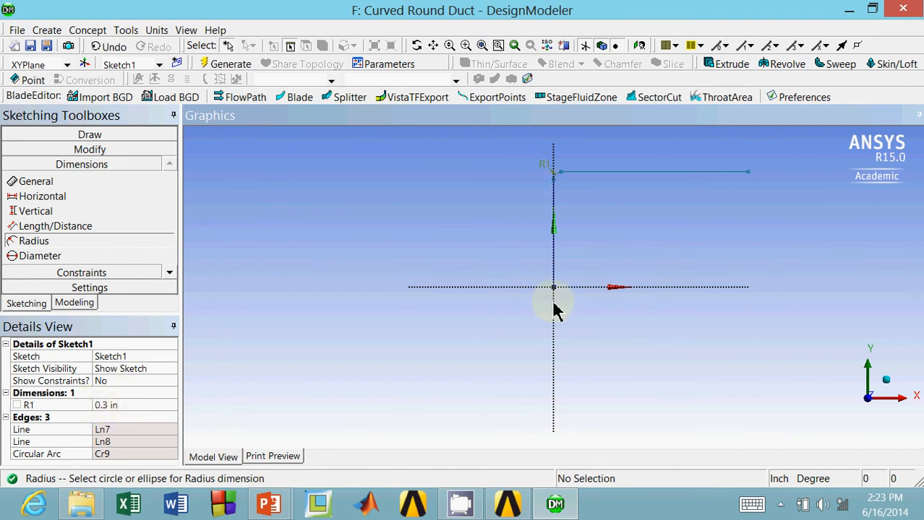
{"action": "mouse_move", "coordinate": [535, 257]}
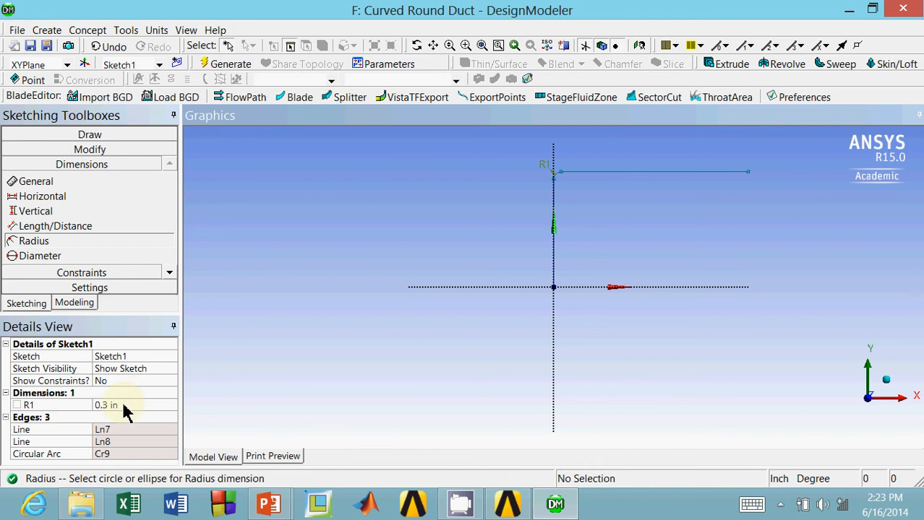
{"action": "double_click", "coordinate": [107, 405]}
{"action": "type", "text": "15"}
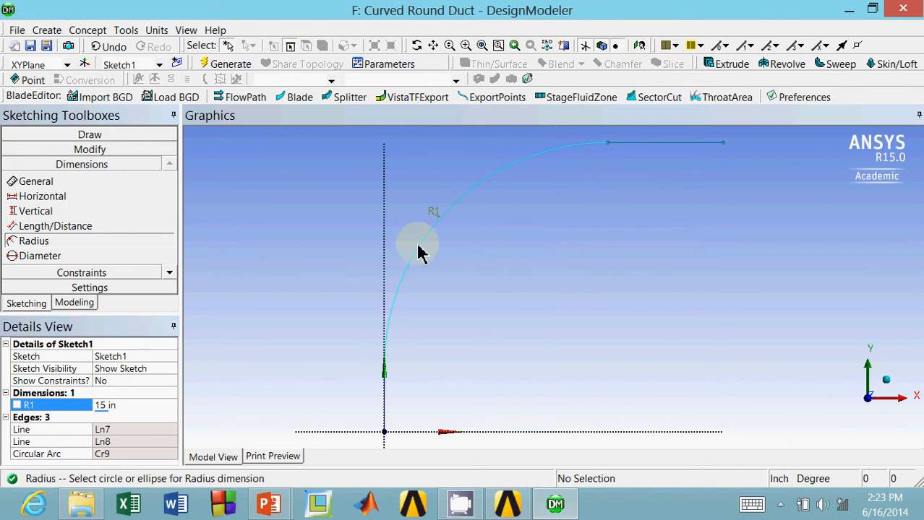
{"action": "mouse_move", "coordinate": [379, 343]}
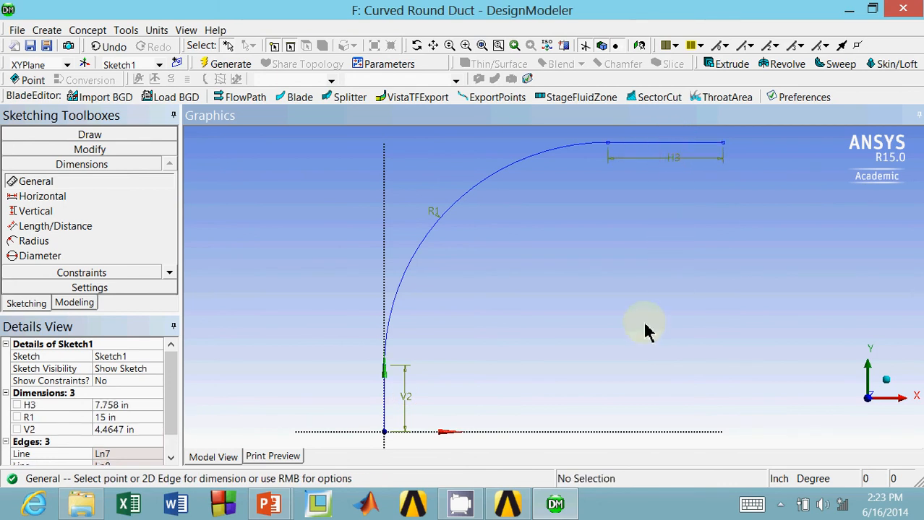
{"action": "mouse_move", "coordinate": [407, 405]}
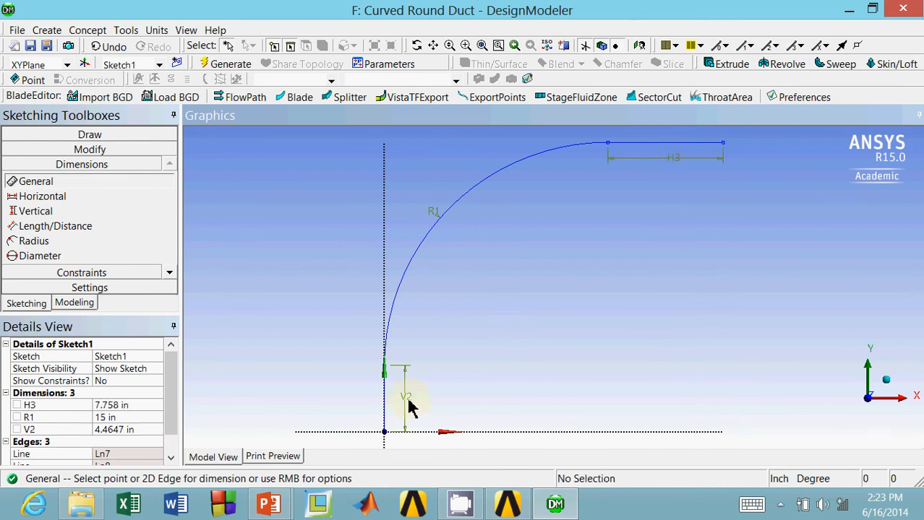
{"action": "mouse_move", "coordinate": [412, 402]}
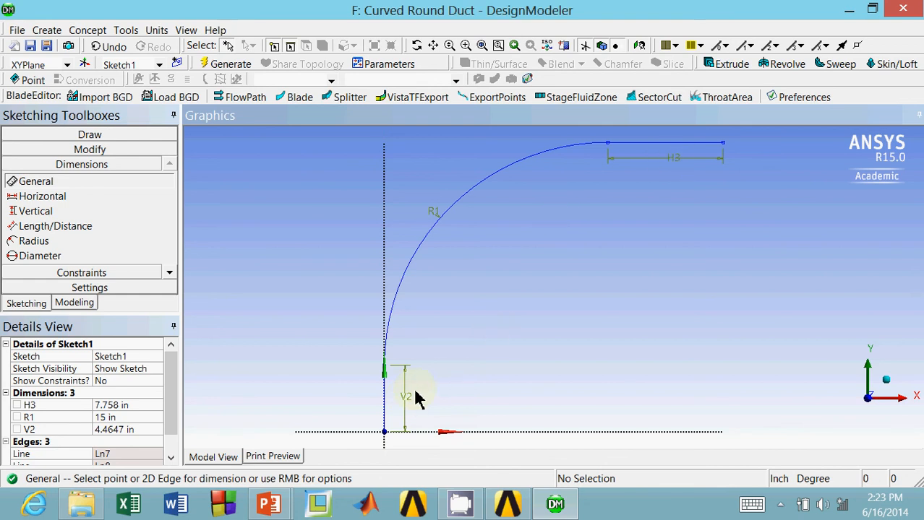
{"action": "mouse_move", "coordinate": [365, 408]}
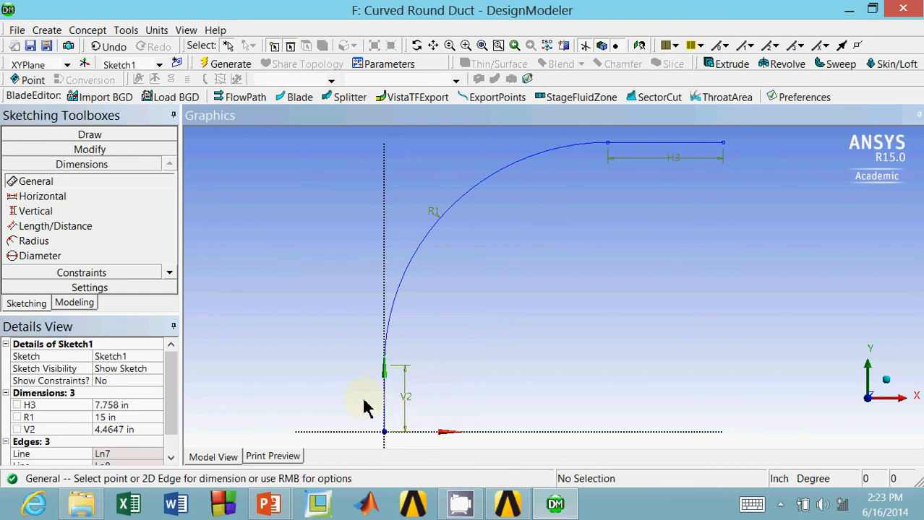
{"action": "mouse_move", "coordinate": [347, 347]}
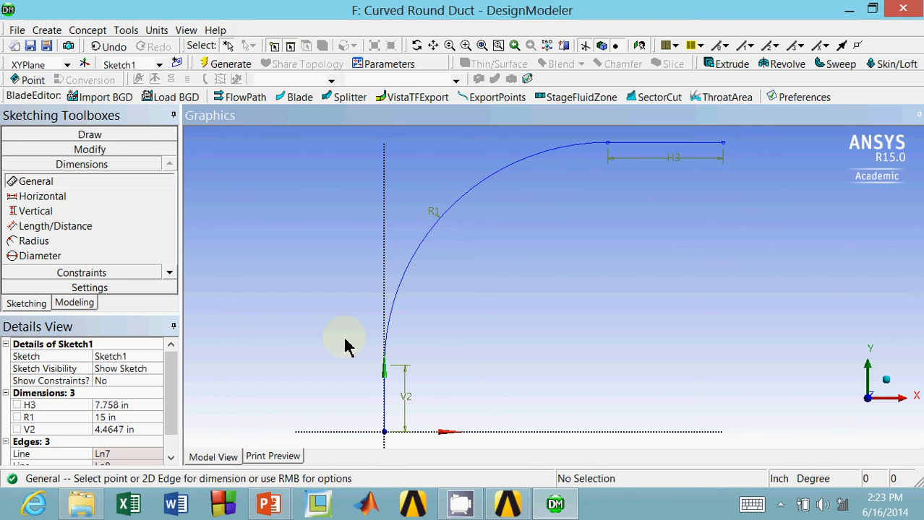
{"action": "mouse_move", "coordinate": [445, 422]}
{"action": "type", "text": "10"}
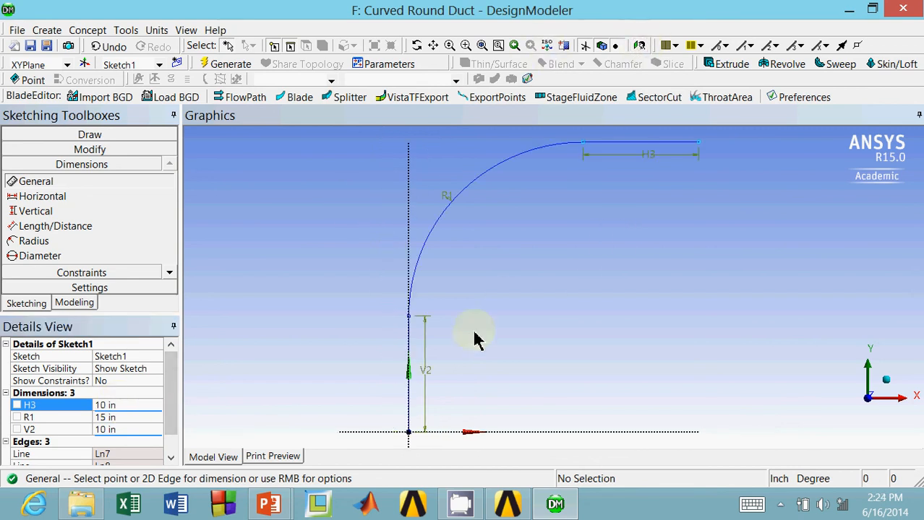
{"action": "mouse_move", "coordinate": [468, 210]}
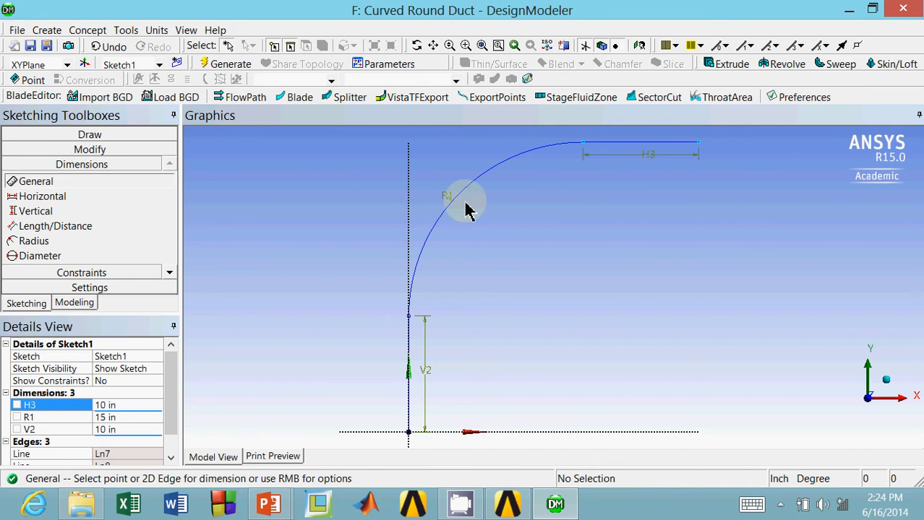
{"action": "mouse_move", "coordinate": [495, 321]}
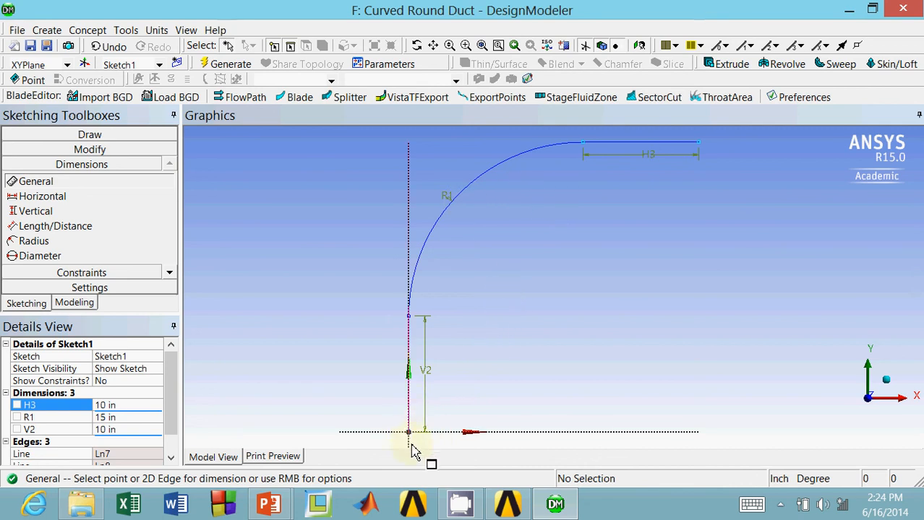
{"action": "left_click", "coordinate": [621, 147]}
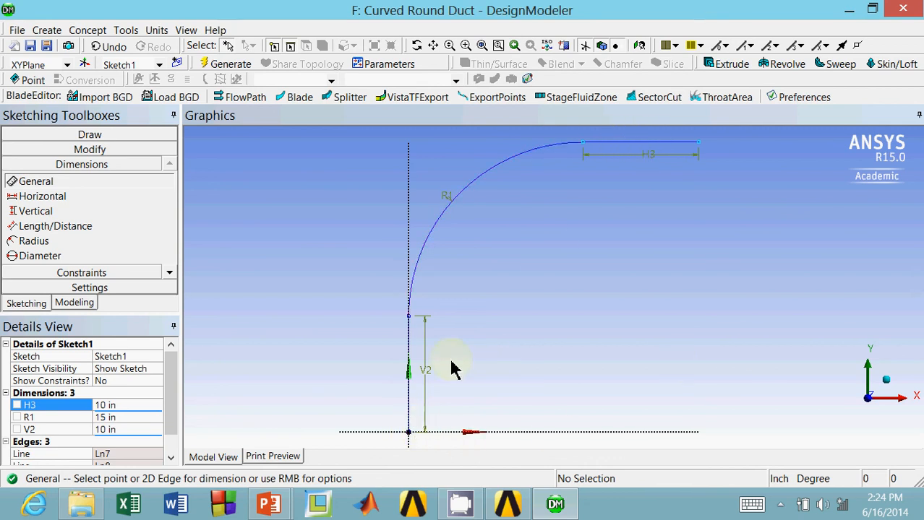
{"action": "mouse_move", "coordinate": [422, 436]}
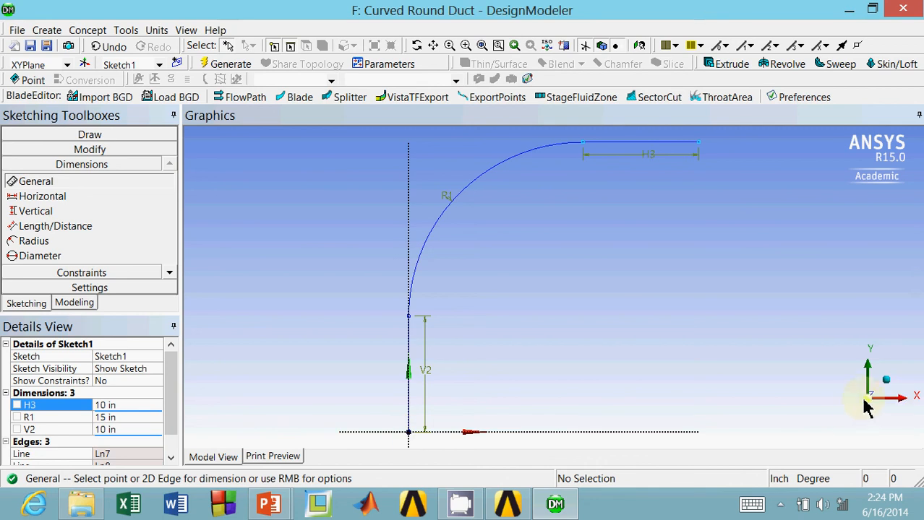
{"action": "mouse_move", "coordinate": [108, 331]}
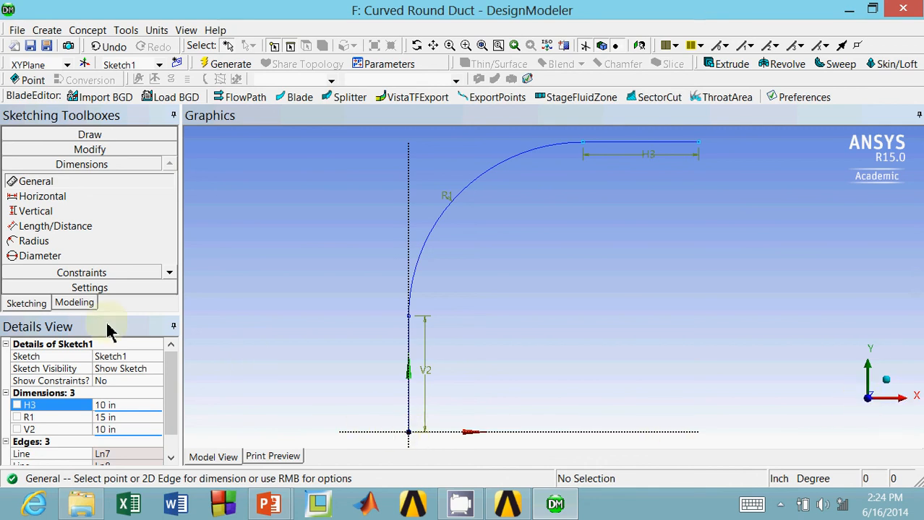
Step: Set Sketch1 to always show in the modeling tree
{"action": "left_click", "coordinate": [74, 303]}
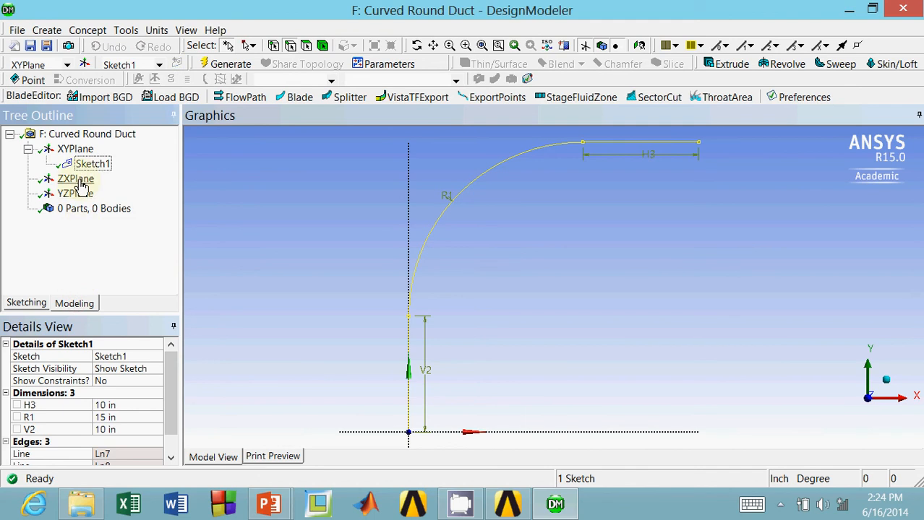
{"action": "left_click", "coordinate": [75, 179]}
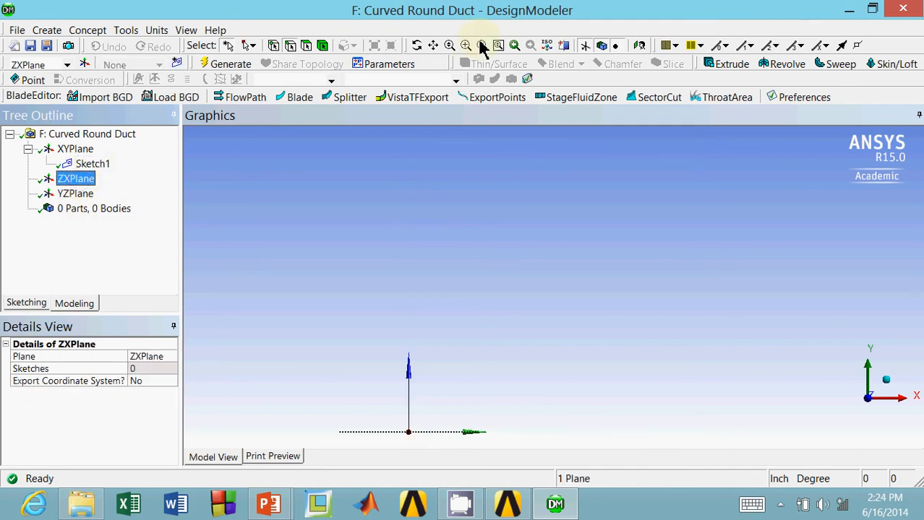
{"action": "right_click", "coordinate": [92, 163]}
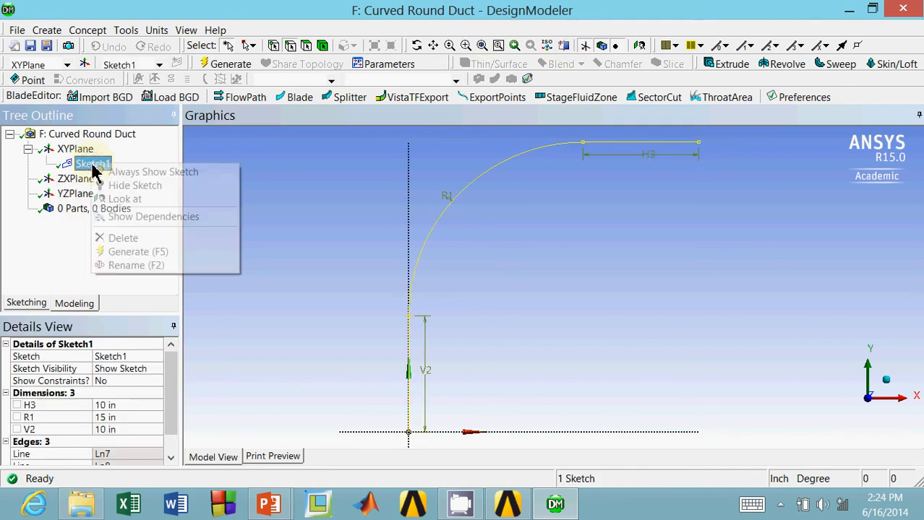
{"action": "left_click", "coordinate": [154, 170]}
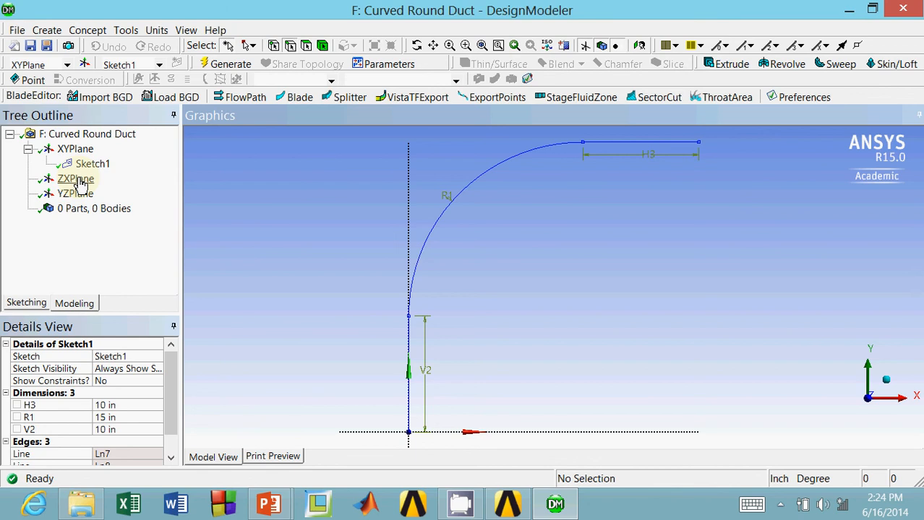
Step: Select the ZXPlane and enter sketching mode on it
{"action": "left_click", "coordinate": [75, 179]}
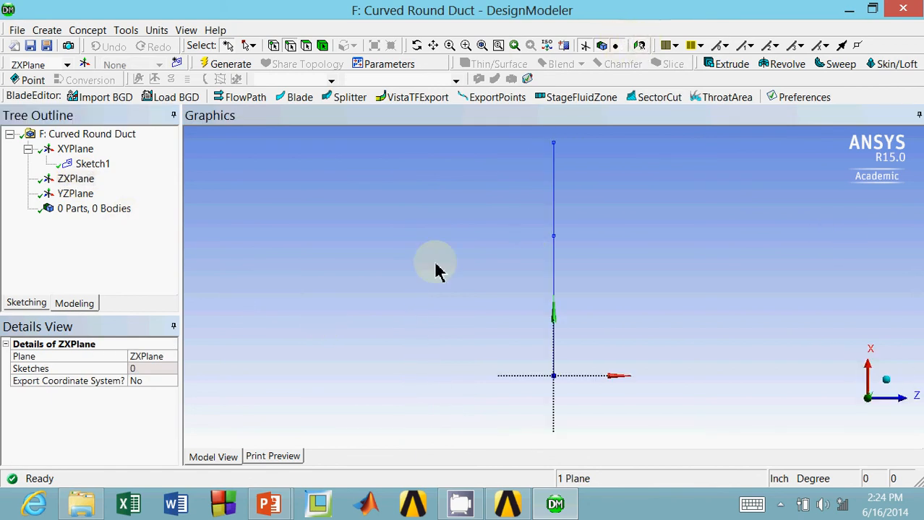
{"action": "left_click", "coordinate": [77, 179]}
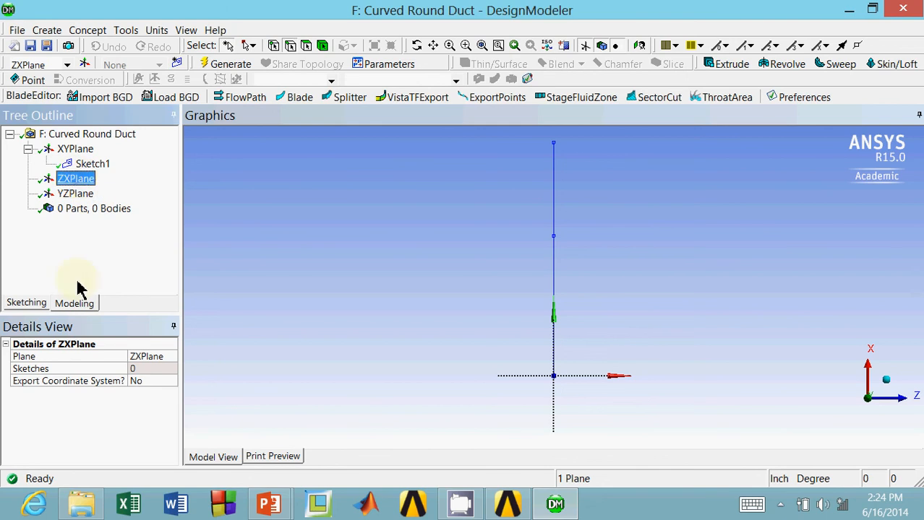
{"action": "left_click", "coordinate": [26, 302]}
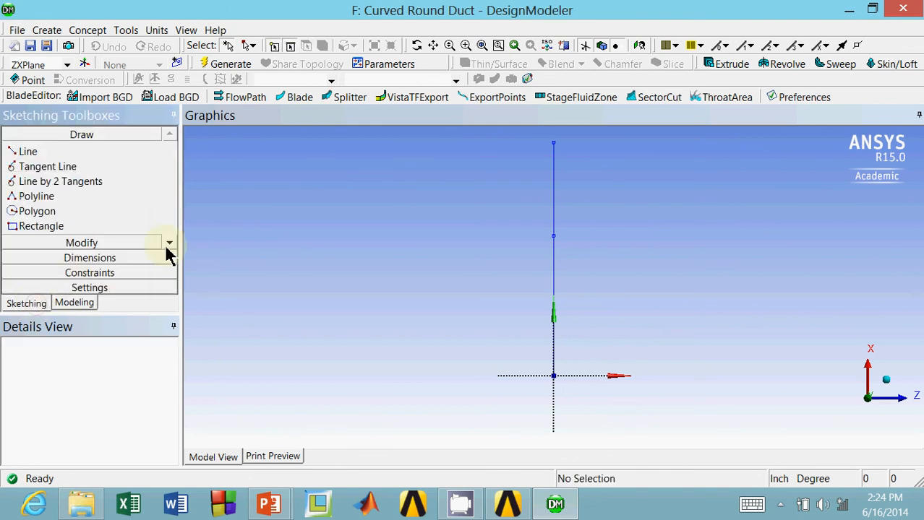
Step: Draw a circle centred at the origin on the ZXPlane as the duct cross-section
{"action": "left_click", "coordinate": [167, 243]}
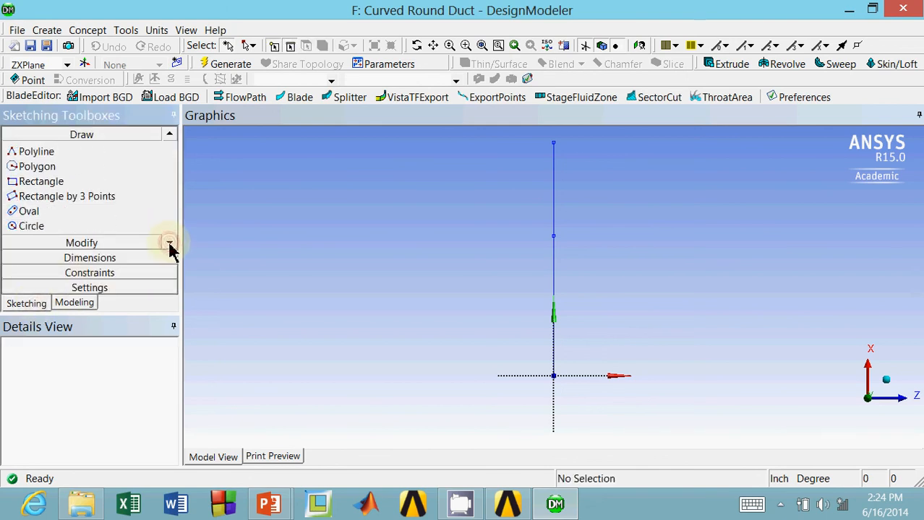
{"action": "left_click", "coordinate": [32, 225]}
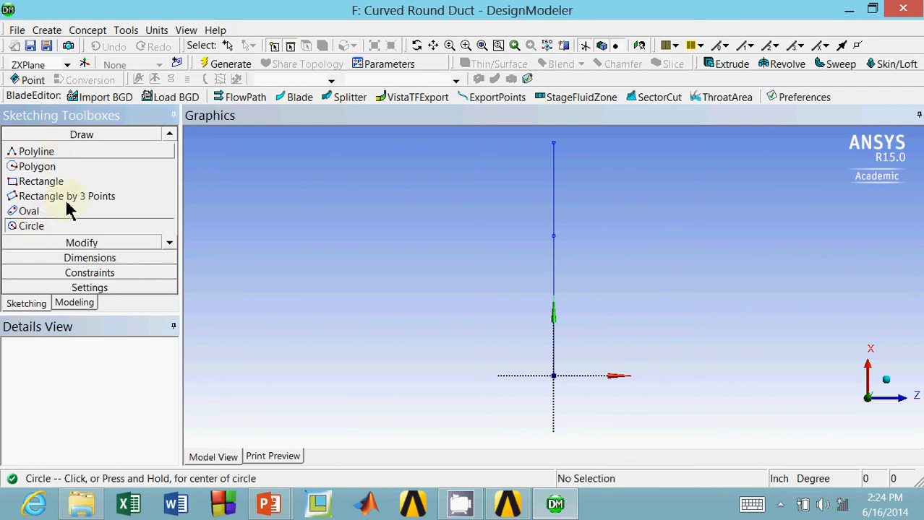
{"action": "mouse_move", "coordinate": [552, 373]}
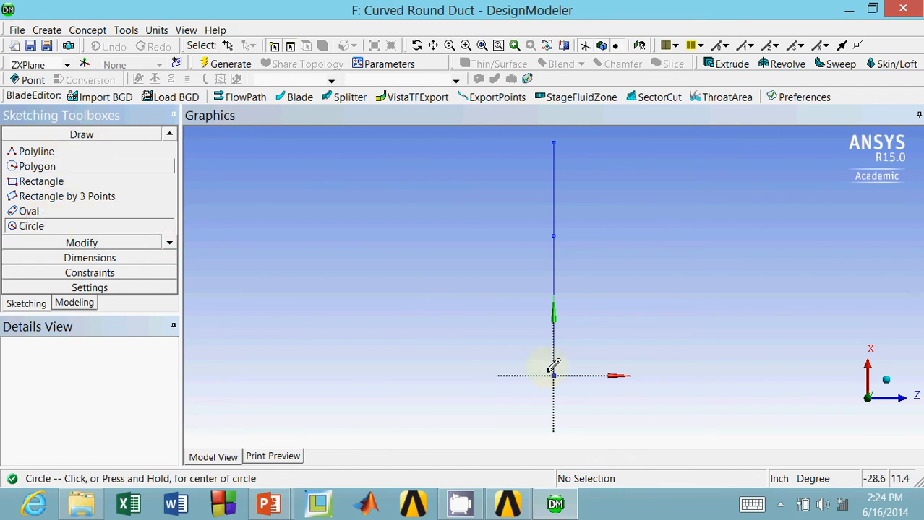
{"action": "left_click", "coordinate": [552, 376]}
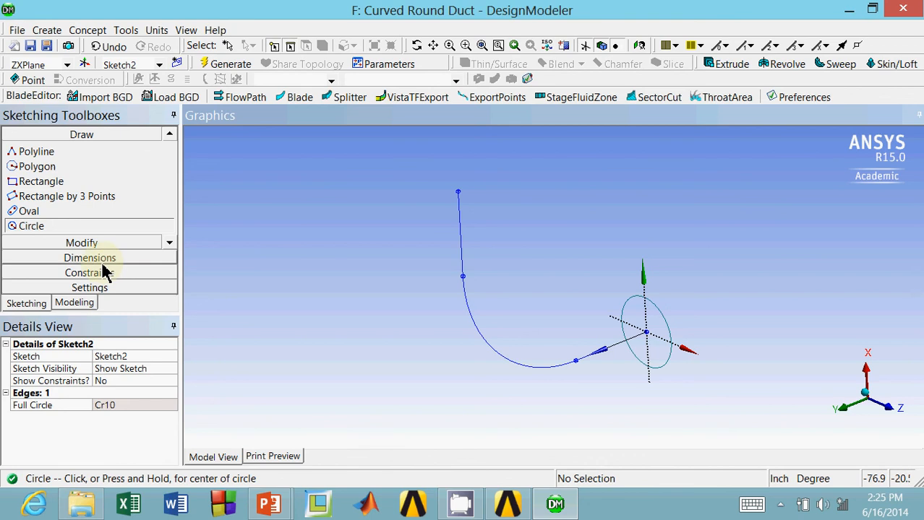
Step: Dimension the circle's diameter D1 at 10 in and return to the modeling tree
{"action": "left_click", "coordinate": [89, 257]}
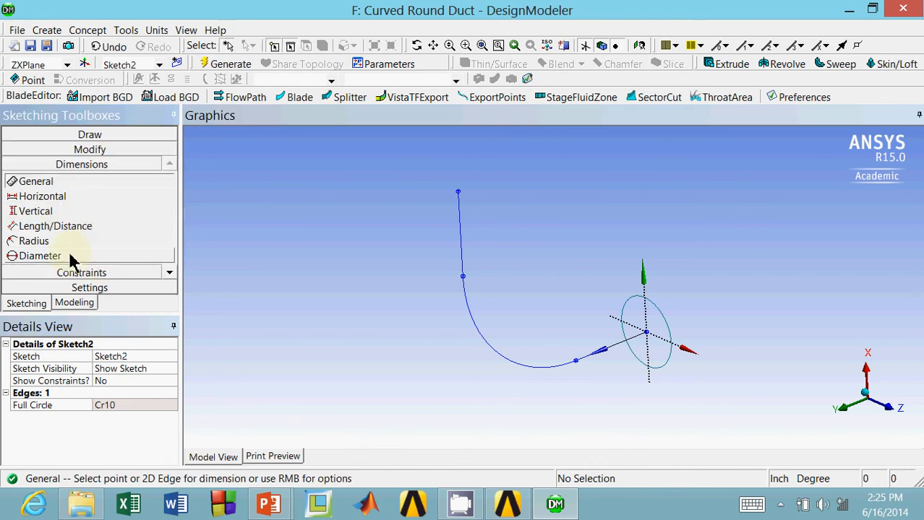
{"action": "left_click", "coordinate": [39, 256]}
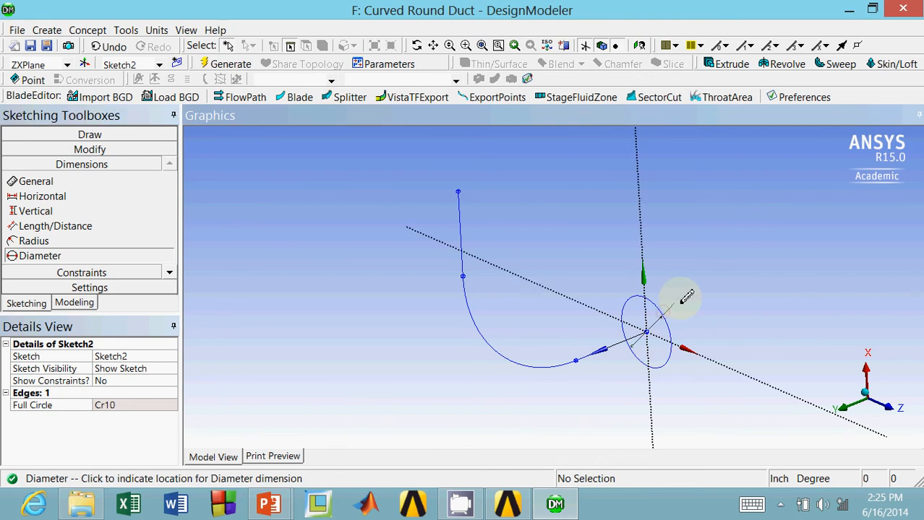
{"action": "left_click", "coordinate": [681, 298]}
{"action": "type", "text": "10"}
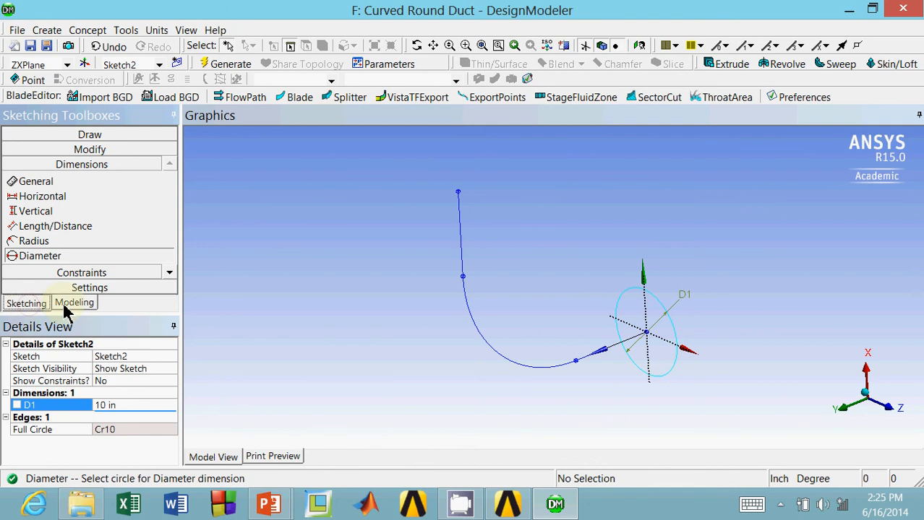
{"action": "left_click", "coordinate": [73, 303]}
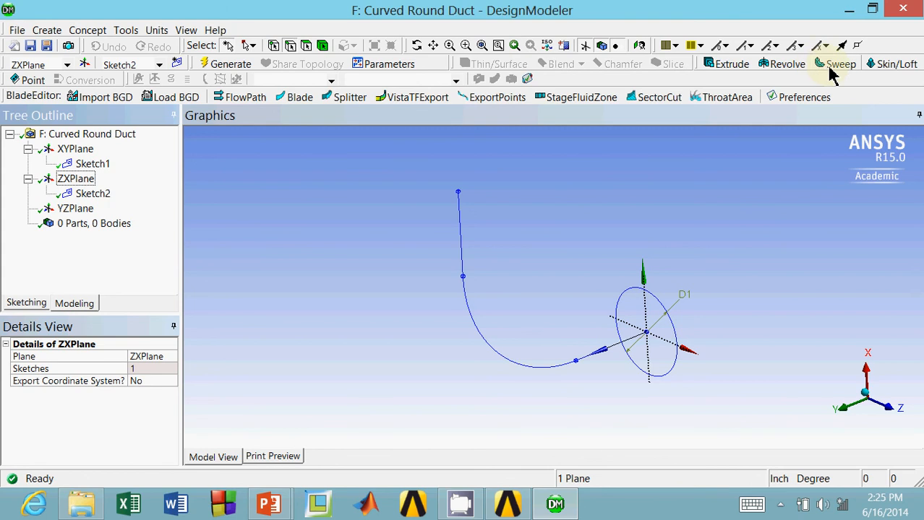
{"action": "mouse_move", "coordinate": [824, 69]}
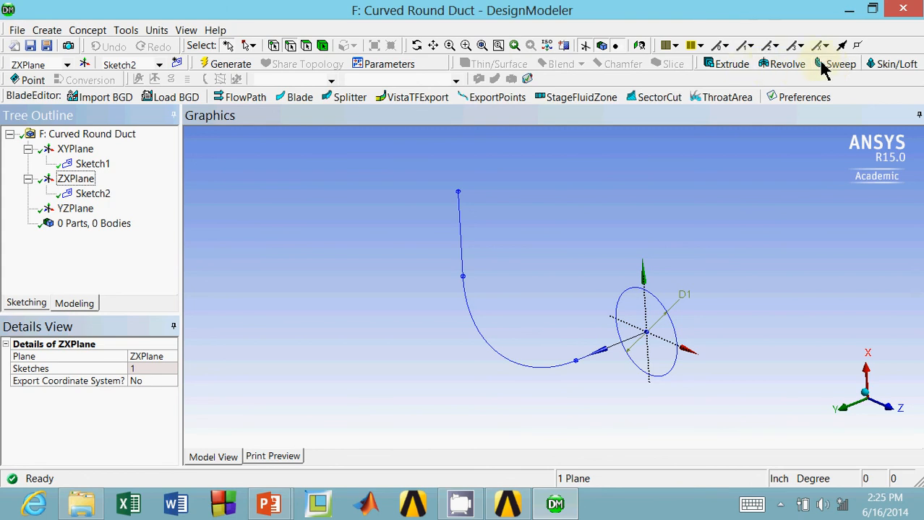
Step: Create a Sweep feature with the circle as profile and Sketch1's curve as path
{"action": "left_click", "coordinate": [838, 63]}
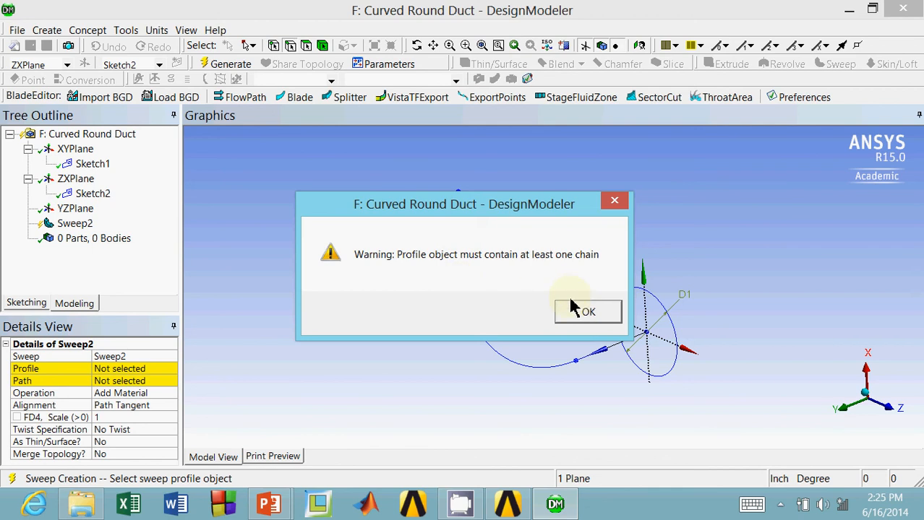
{"action": "left_click", "coordinate": [586, 313]}
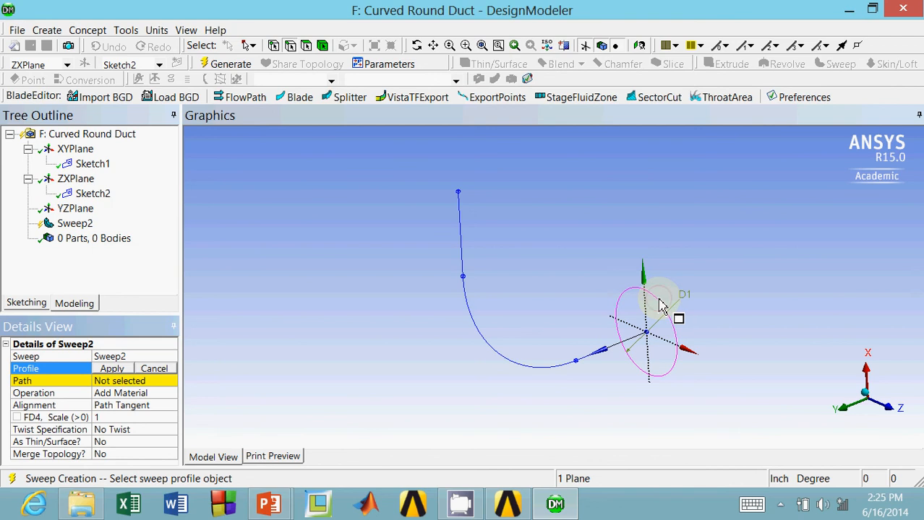
{"action": "left_click", "coordinate": [657, 302]}
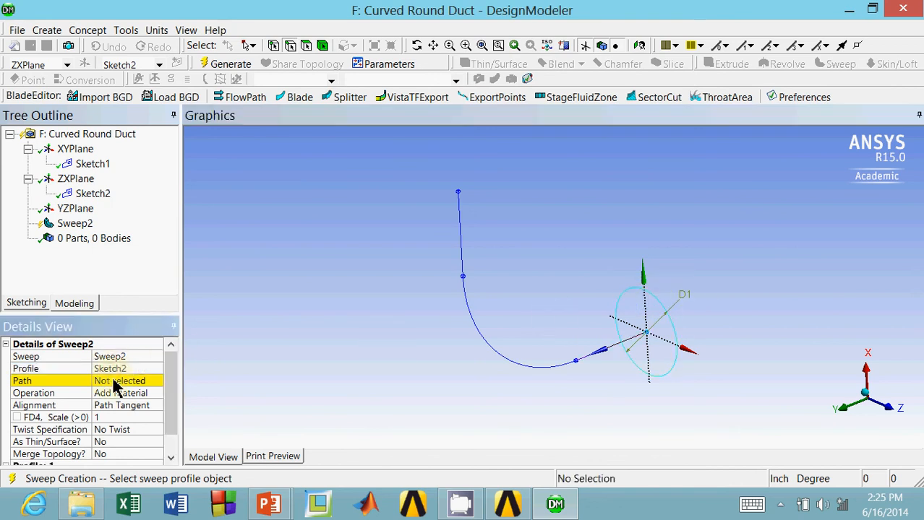
{"action": "left_click", "coordinate": [118, 382]}
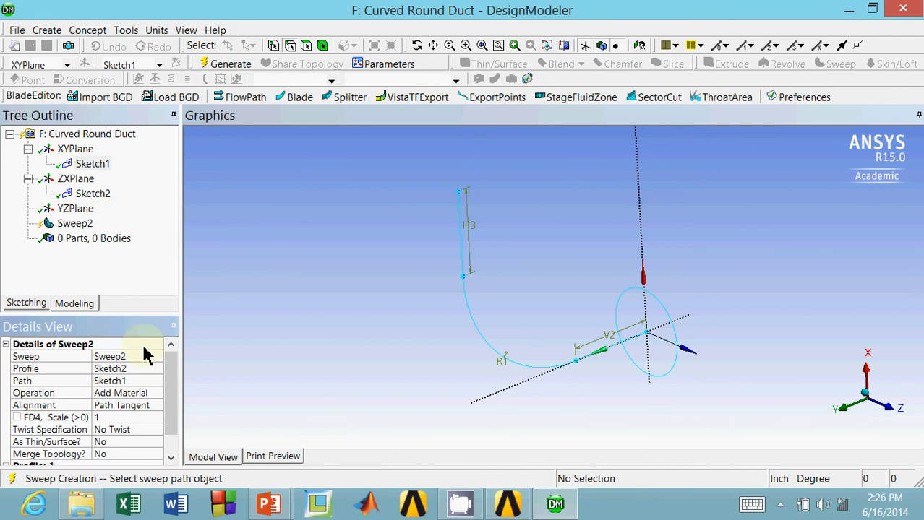
{"action": "mouse_move", "coordinate": [375, 136]}
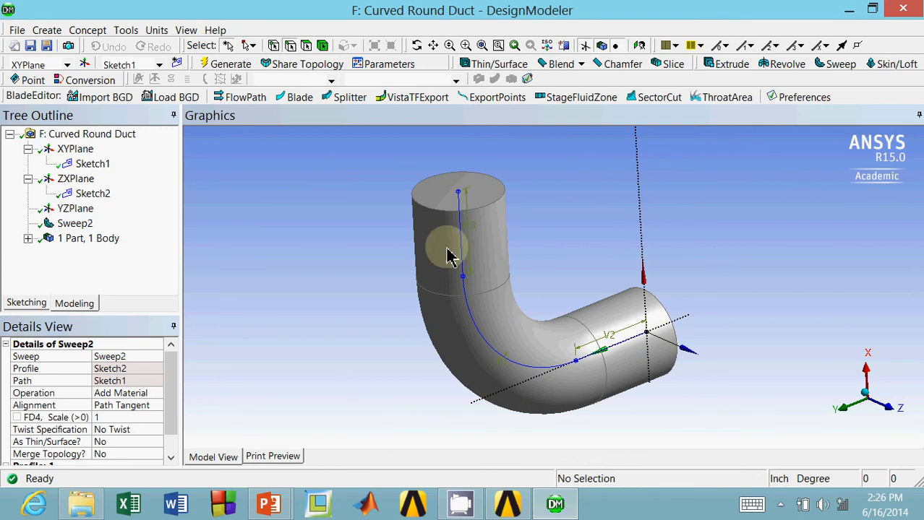
{"action": "mouse_move", "coordinate": [581, 422]}
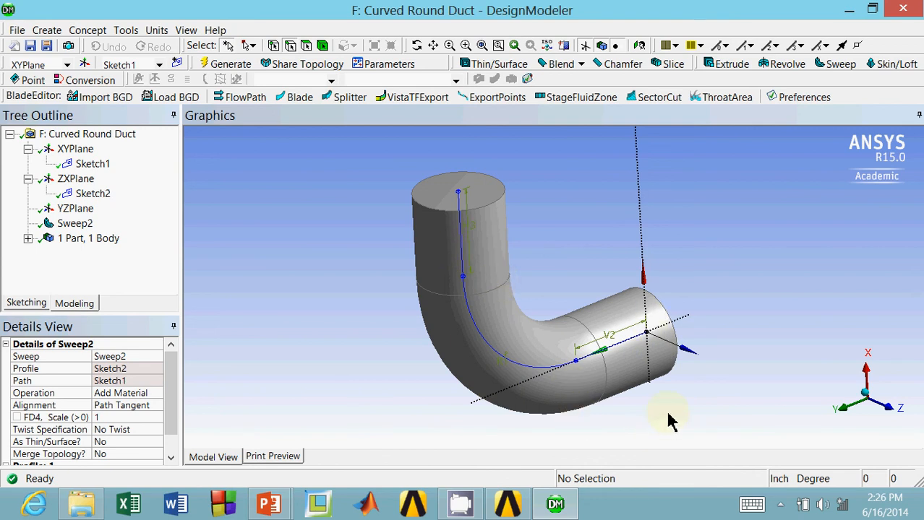
{"action": "mouse_move", "coordinate": [571, 376]}
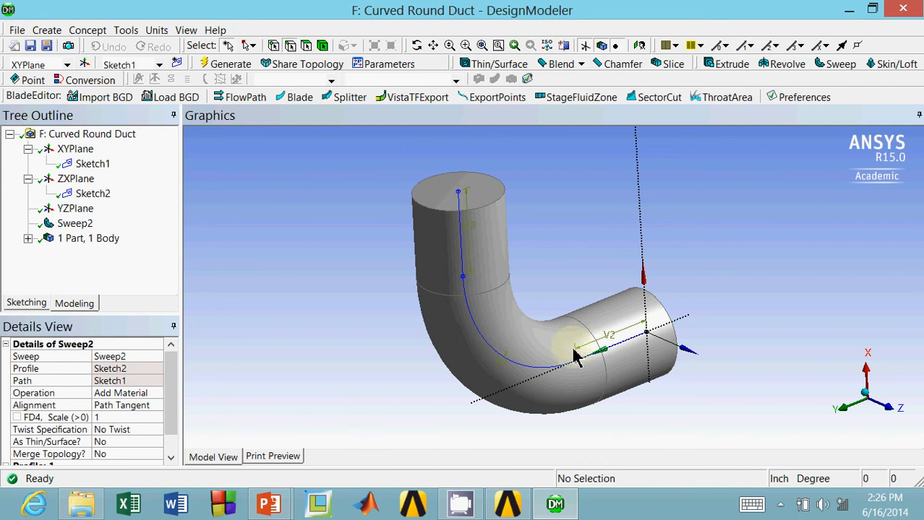
{"action": "mouse_move", "coordinate": [448, 195]}
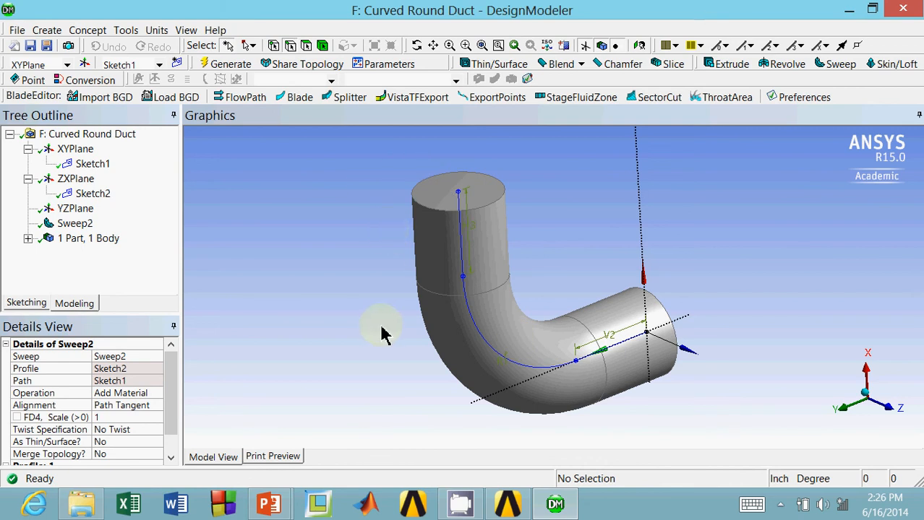
{"action": "mouse_move", "coordinate": [751, 157]}
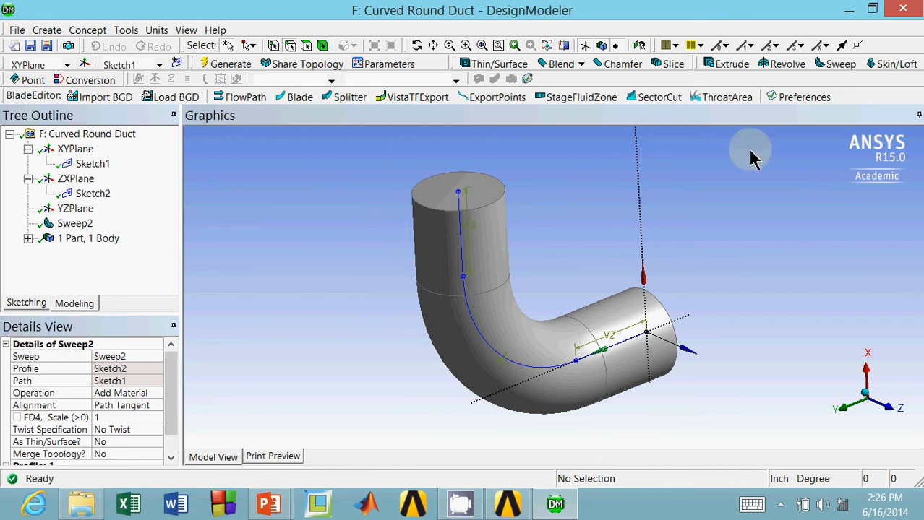
{"action": "mouse_move", "coordinate": [682, 347]}
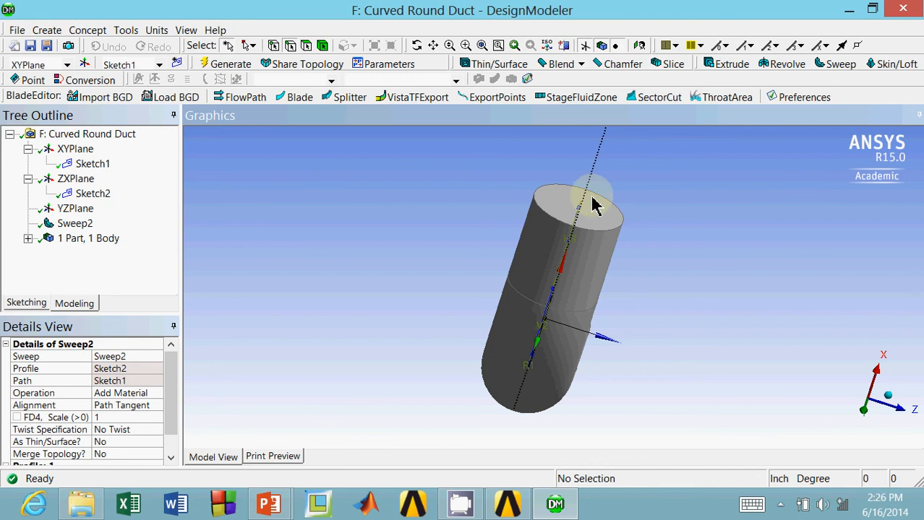
{"action": "mouse_move", "coordinate": [609, 243]}
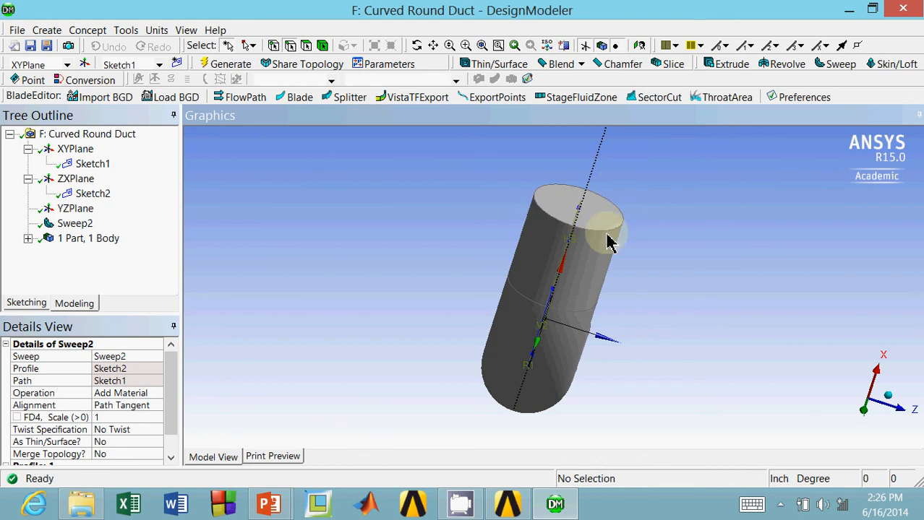
{"action": "left_click_drag", "start_coordinate": [607, 243], "coordinate": [711, 304]}
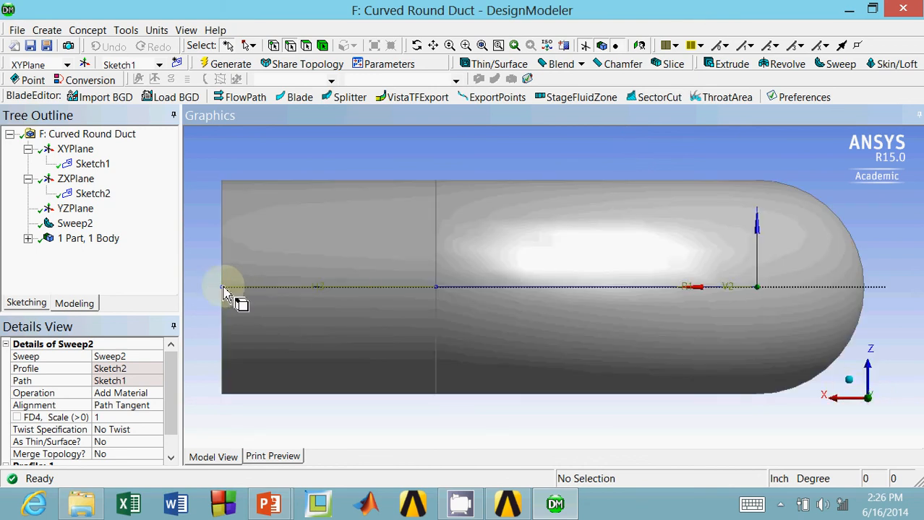
{"action": "mouse_move", "coordinate": [590, 289]}
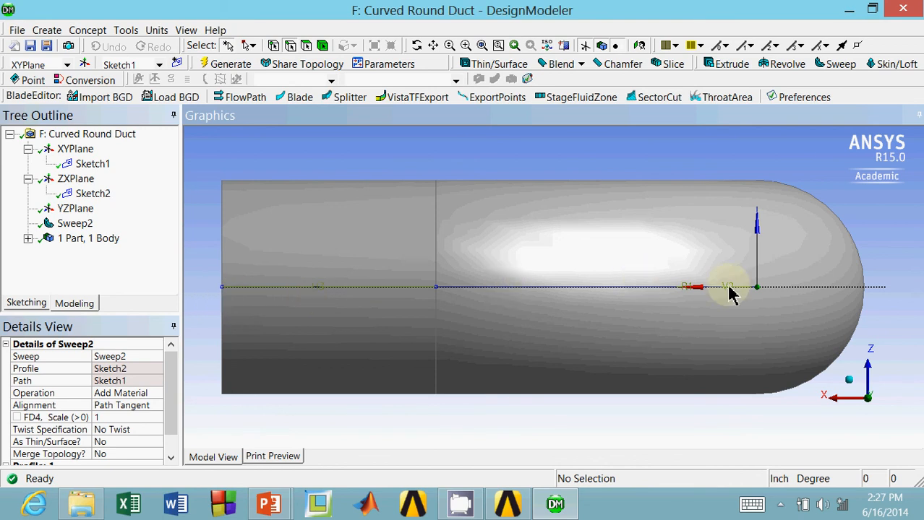
{"action": "mouse_move", "coordinate": [729, 324]}
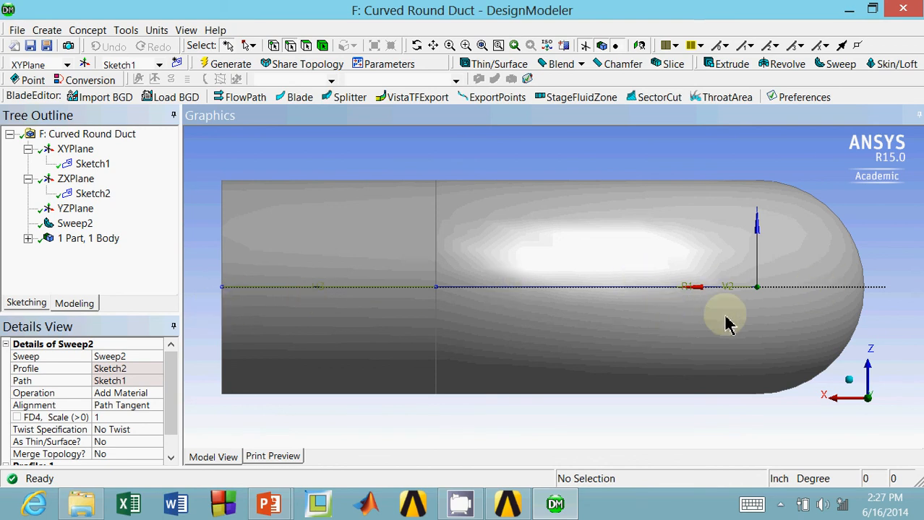
{"action": "mouse_move", "coordinate": [503, 340]}
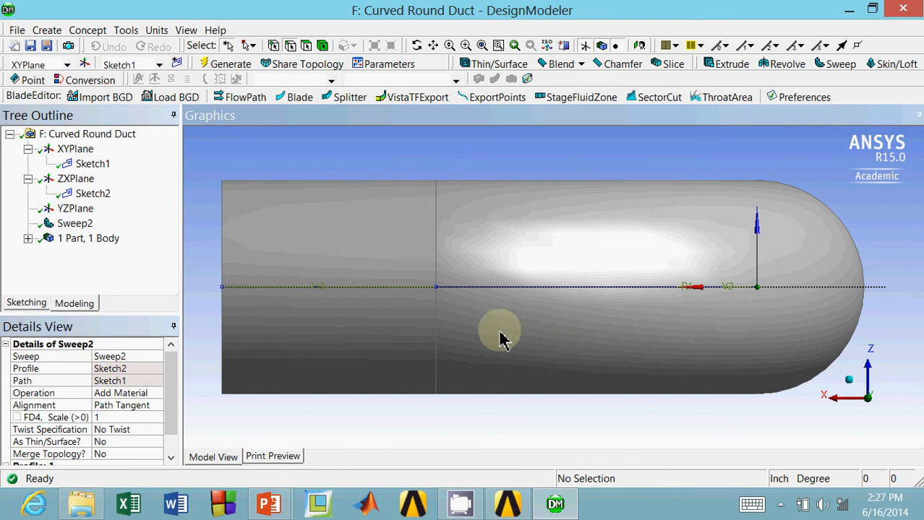
{"action": "mouse_move", "coordinate": [485, 230]}
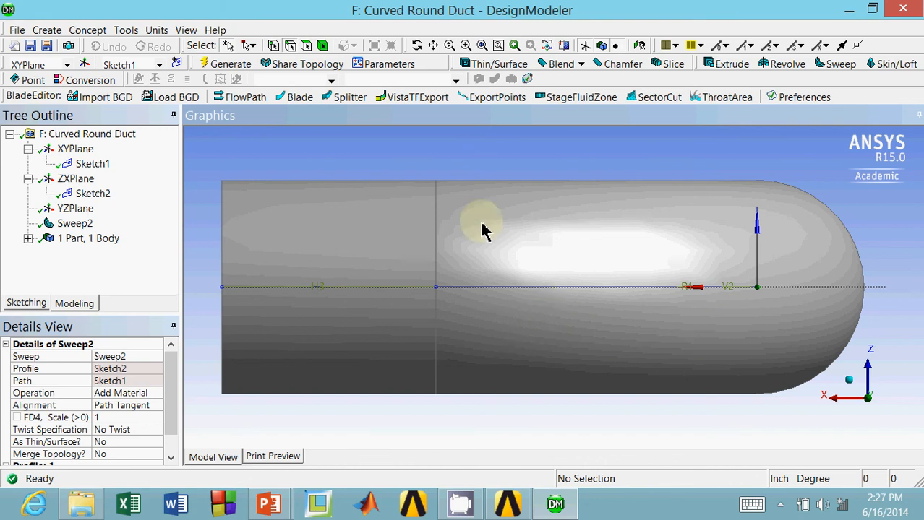
{"action": "mouse_move", "coordinate": [544, 214]}
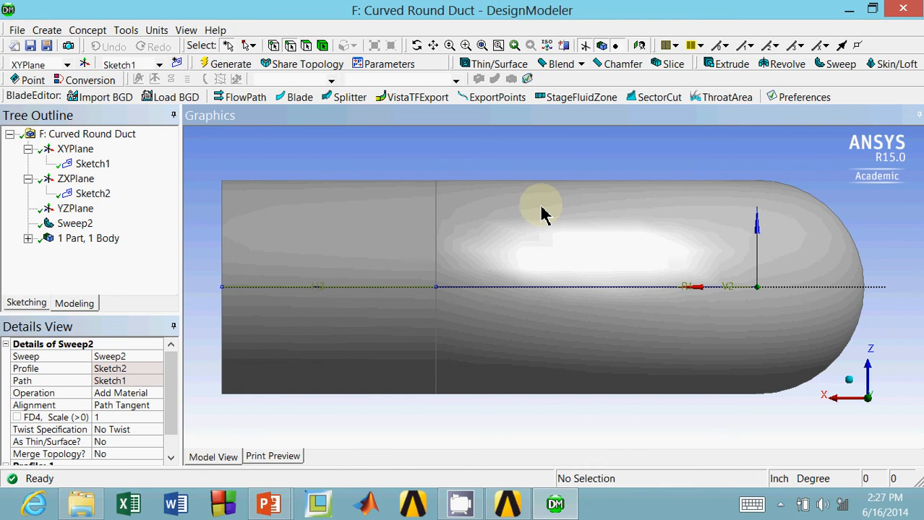
{"action": "mouse_move", "coordinate": [412, 402]}
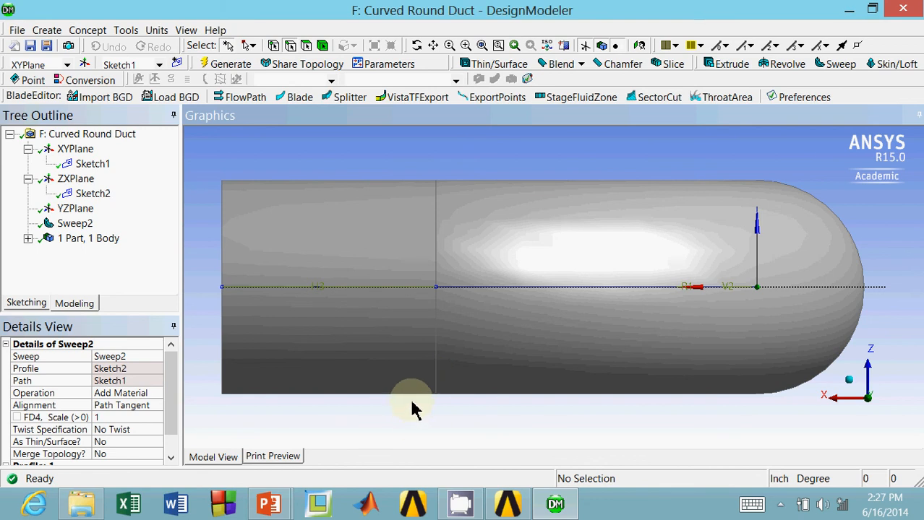
{"action": "mouse_move", "coordinate": [484, 416]}
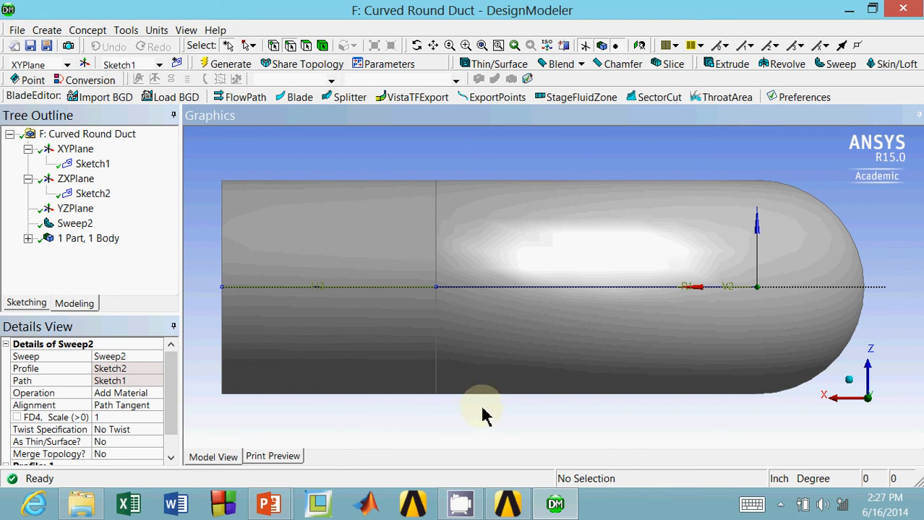